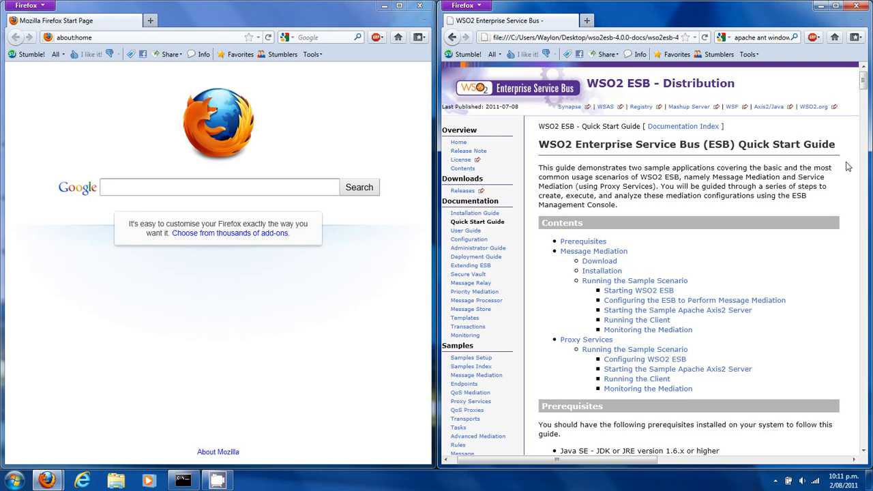
mouse_move(822, 185)
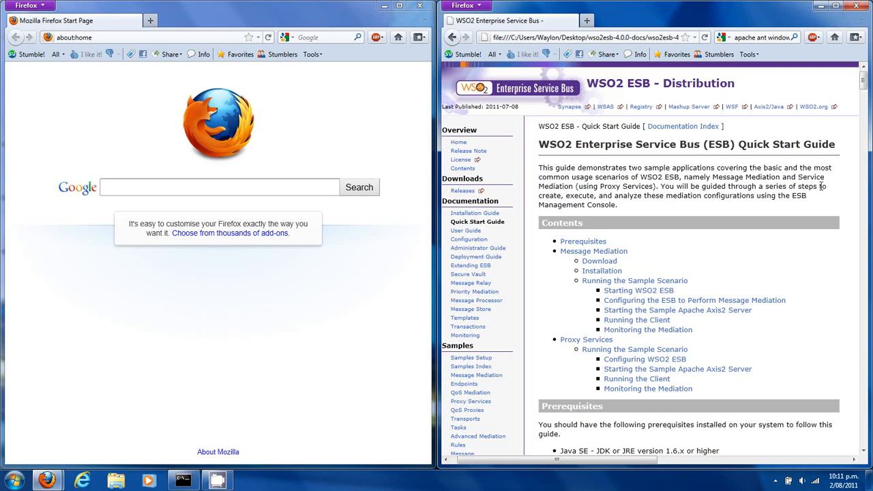
Scroll the WSO2 ESB Quick Start Guide in Firefox down to the Prerequisites section
scroll("down", 3)
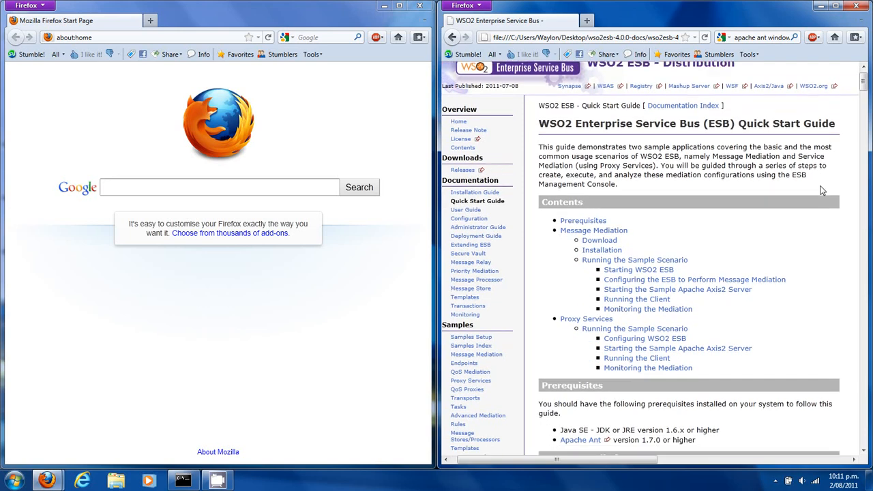
scroll("down", 3)
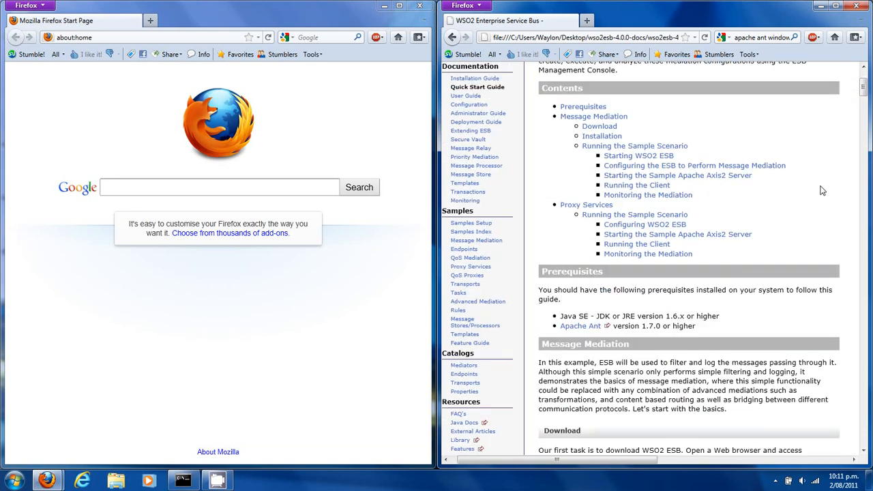
scroll("down", 3)
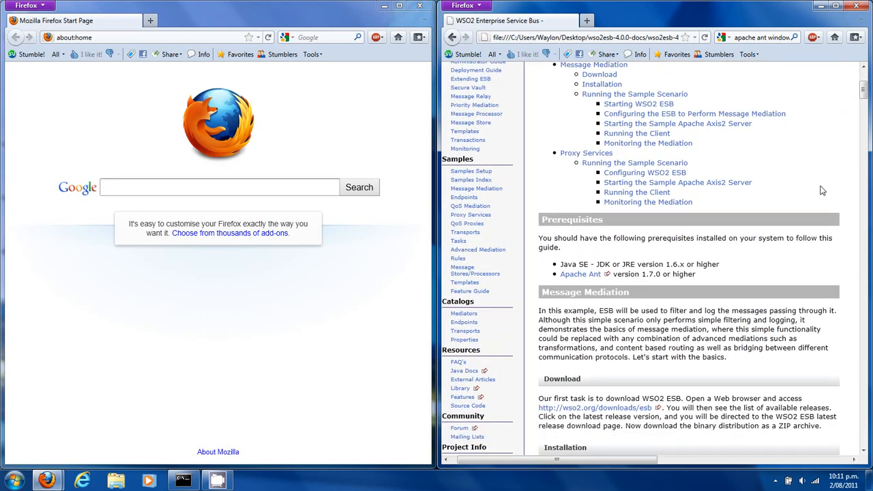
scroll("down", 3)
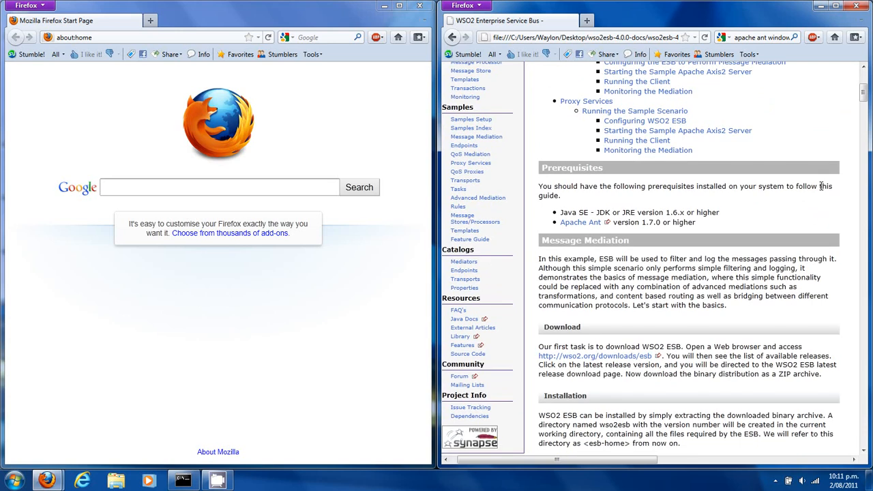
scroll("down", 3)
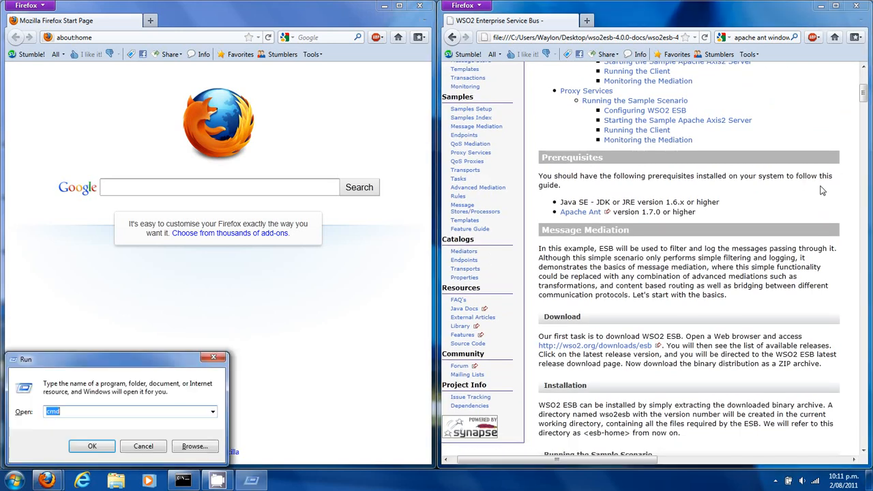
Open a Command Prompt and confirm JAVA_HOME points to jdk1.6.0_24
left_click(92, 446)
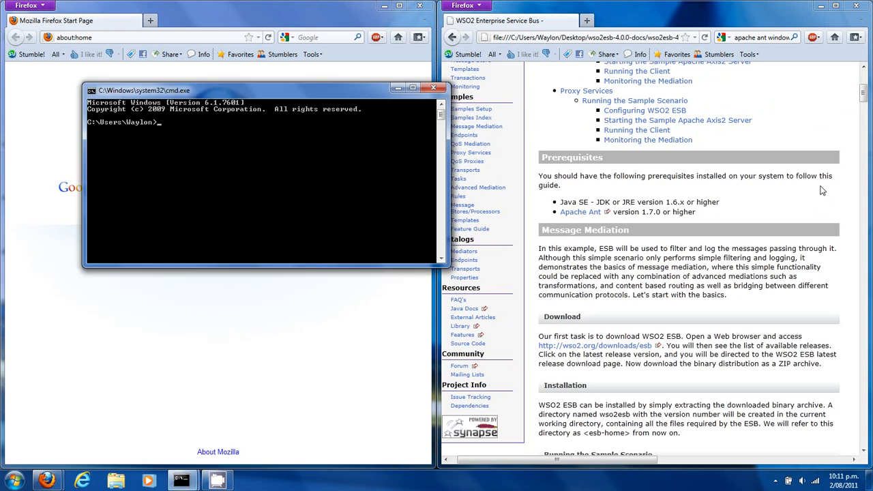
type("echo %JAV")
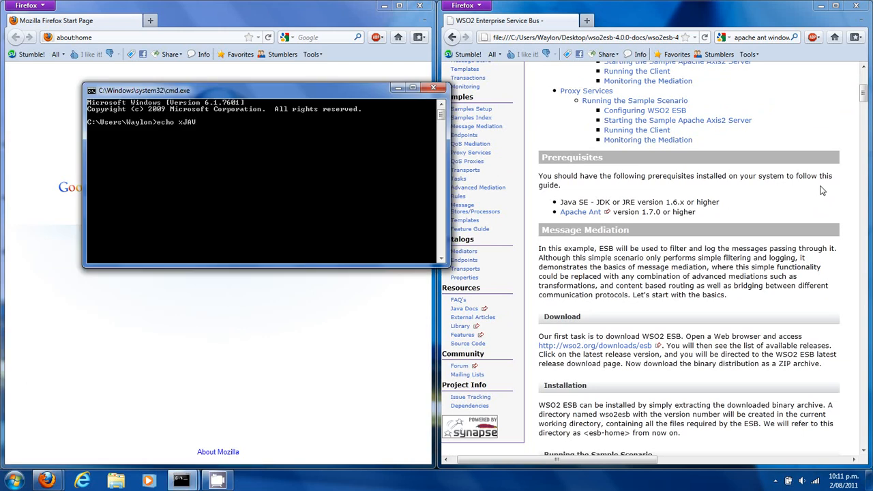
key("Return")
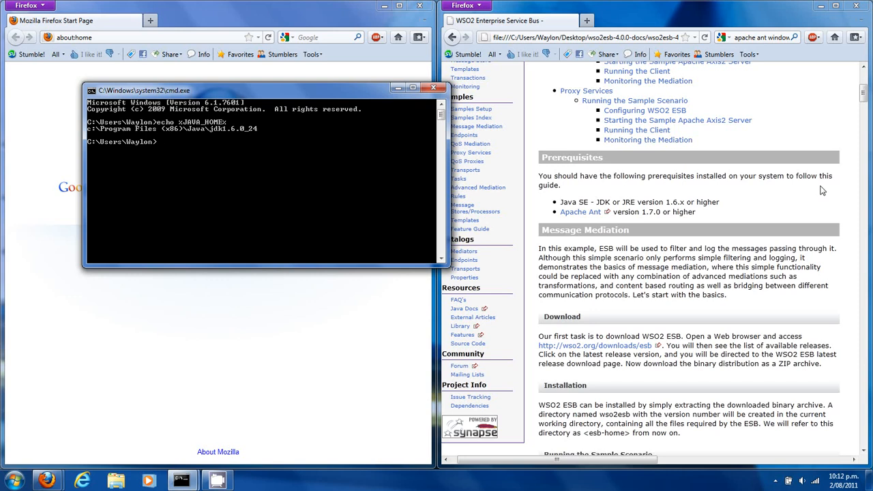
Check that ANT_HOME is unset and run ant, which reports a missing build.xml
type("echo")
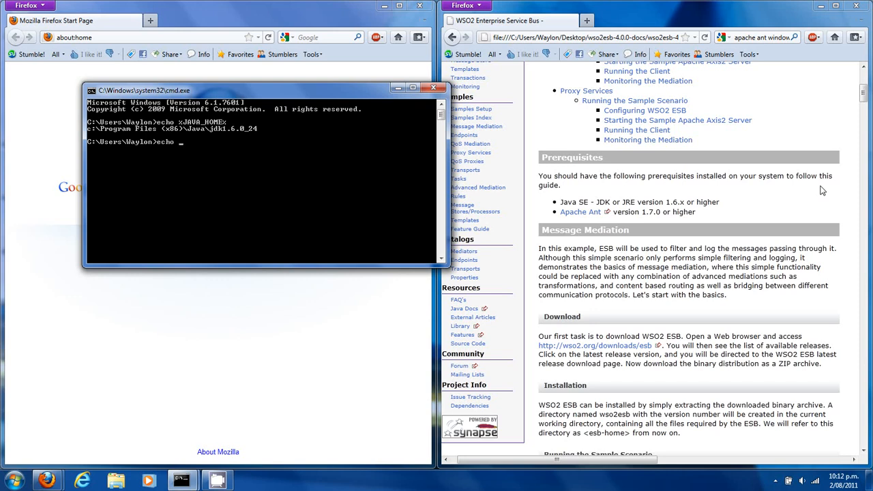
type("%ANT_HOME%")
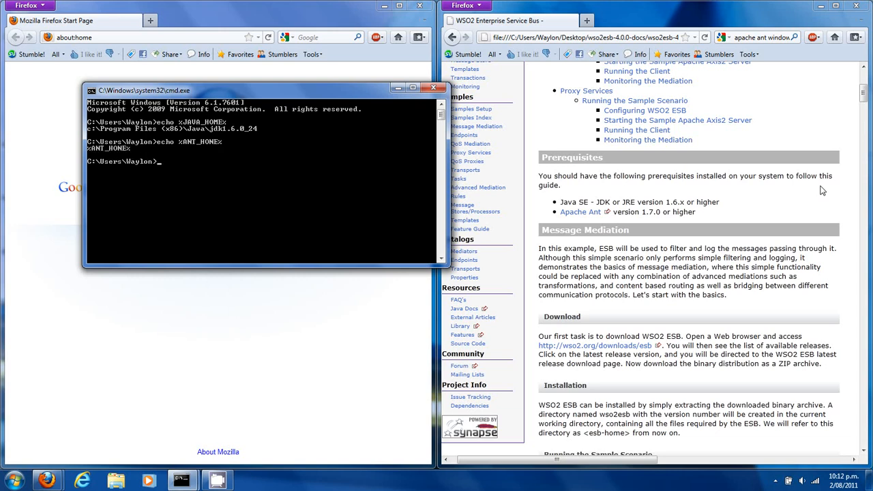
type("ant")
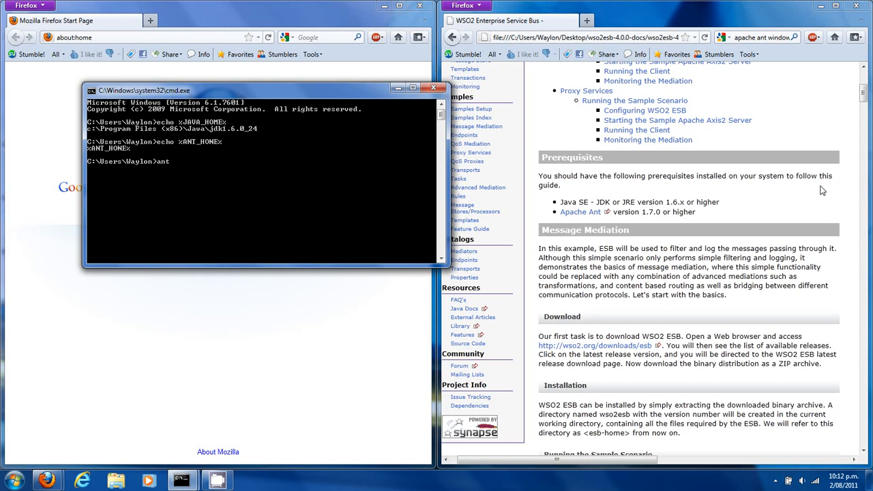
key("Return")
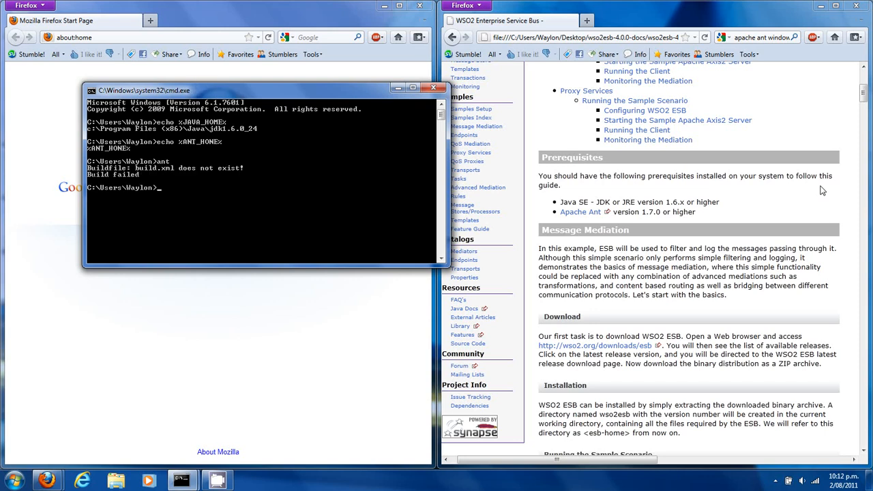
mouse_move(766, 211)
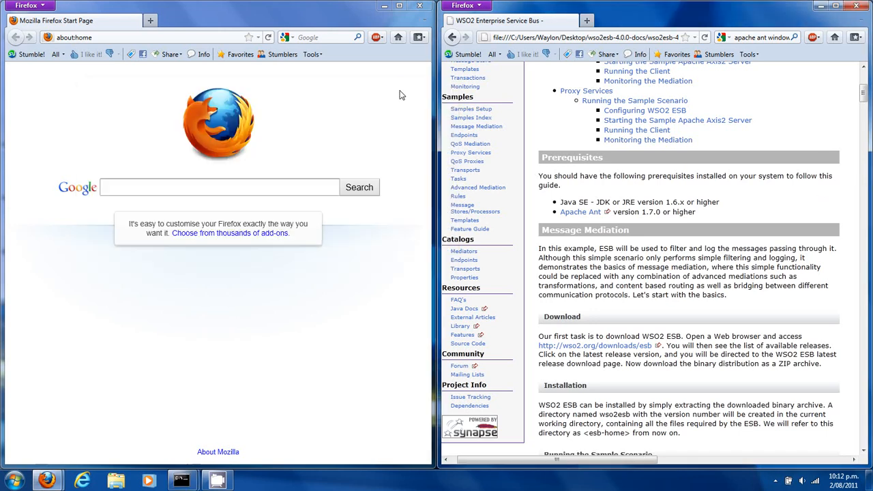
Scroll the guide down to the Installation and Starting WSO2 ESB sections
scroll("down", 3)
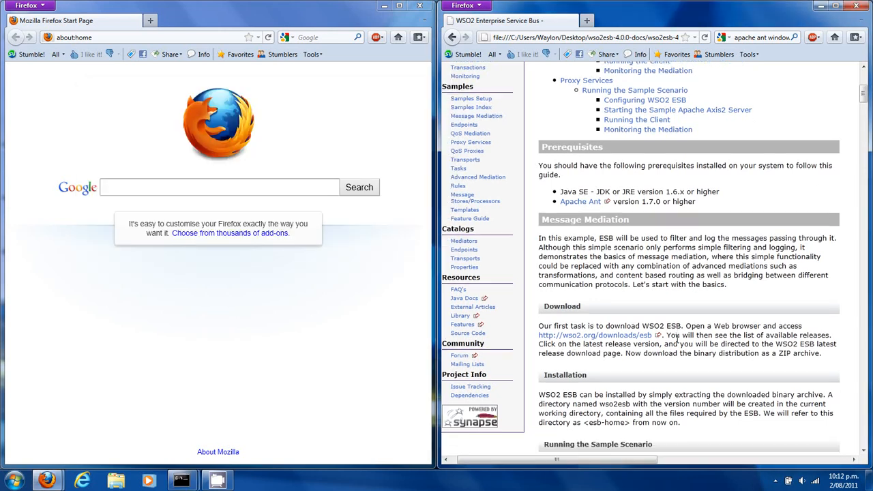
scroll("down", 3)
type("cd ws")
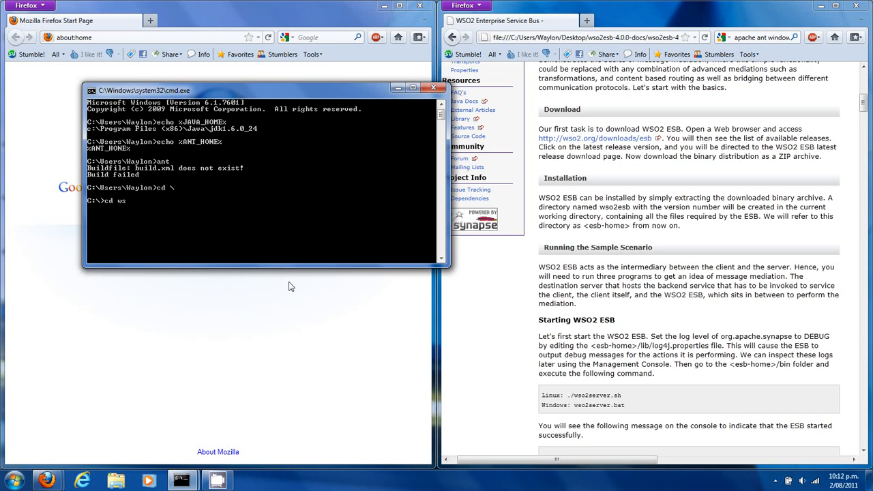
Change the Command Prompt's working directory to C:\wso2esb
key("Return")
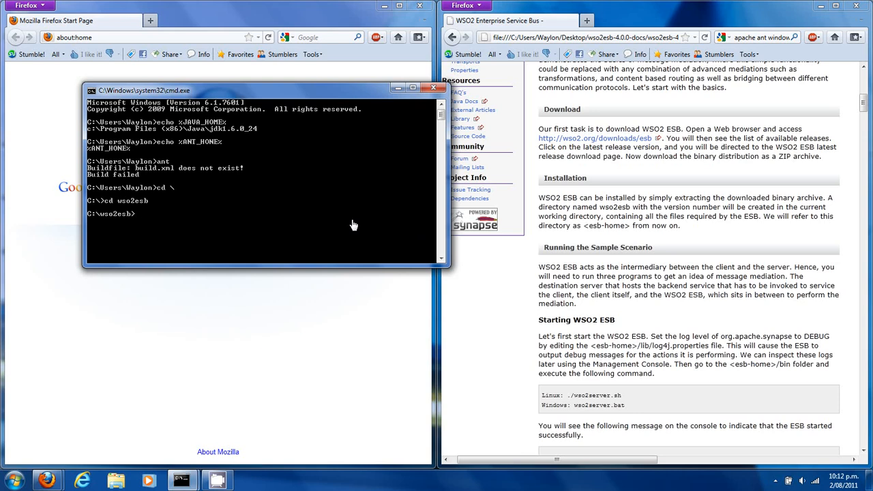
mouse_move(501, 267)
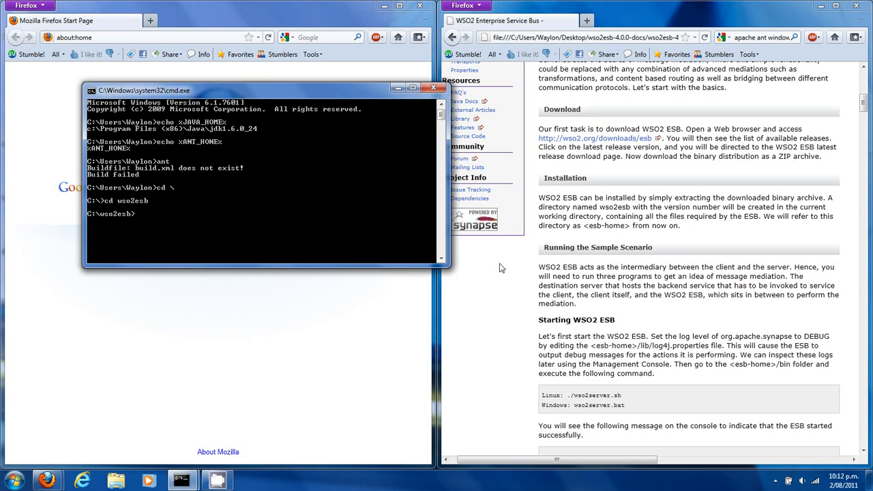
mouse_move(535, 258)
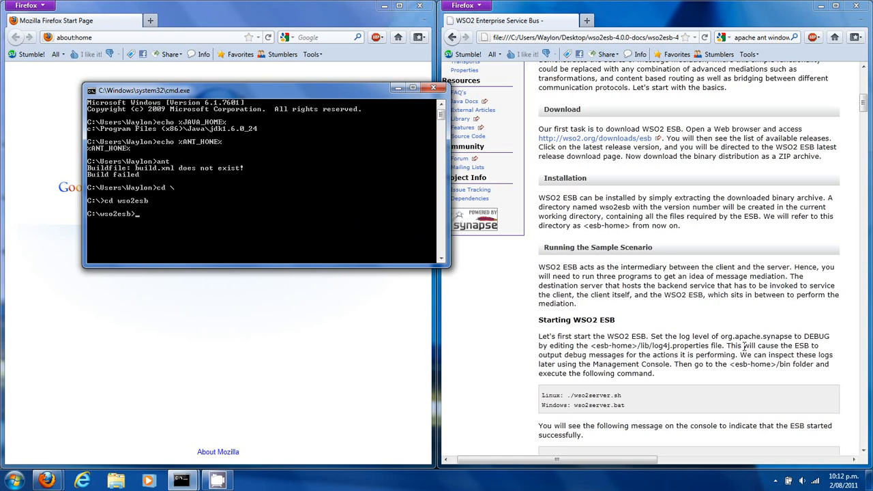
mouse_move(397, 247)
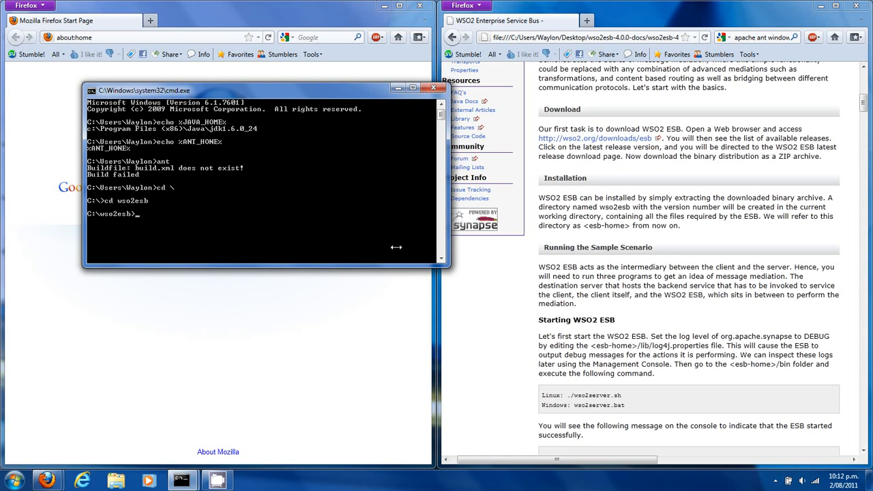
mouse_move(278, 298)
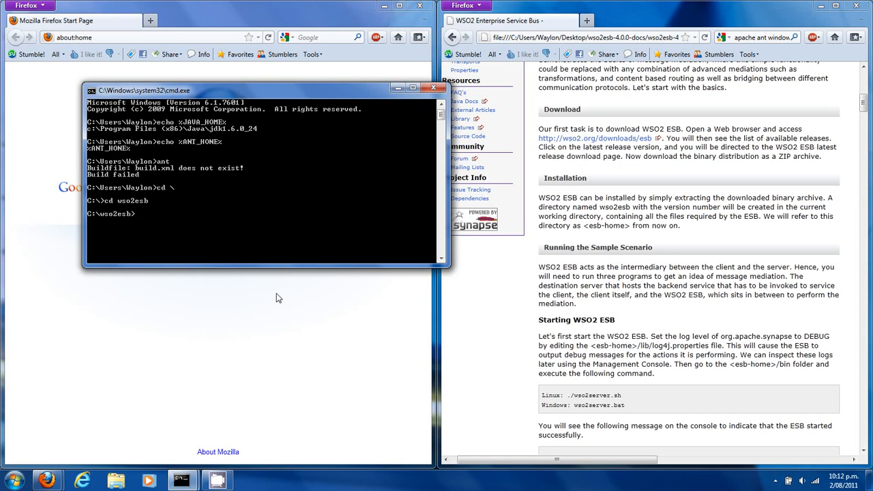
mouse_move(228, 334)
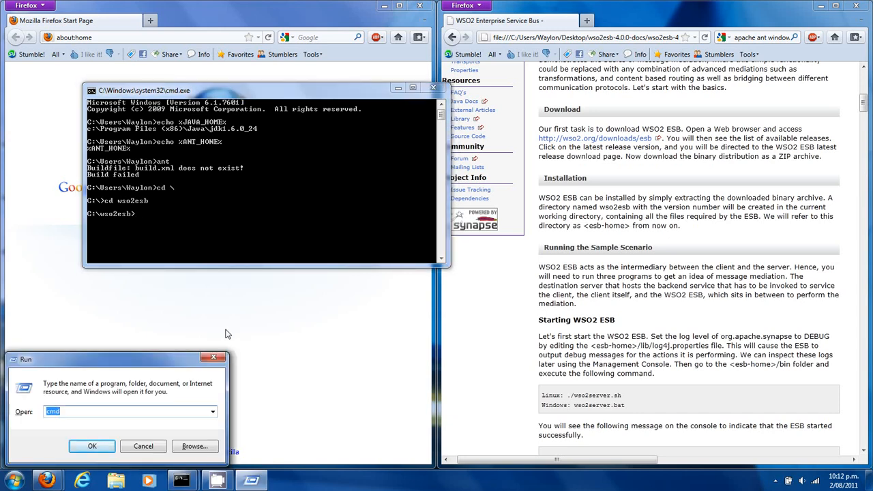
Open the c:\wso2esb\lib\ folder in Windows Explorer from the Run box
type("c:\\wso")
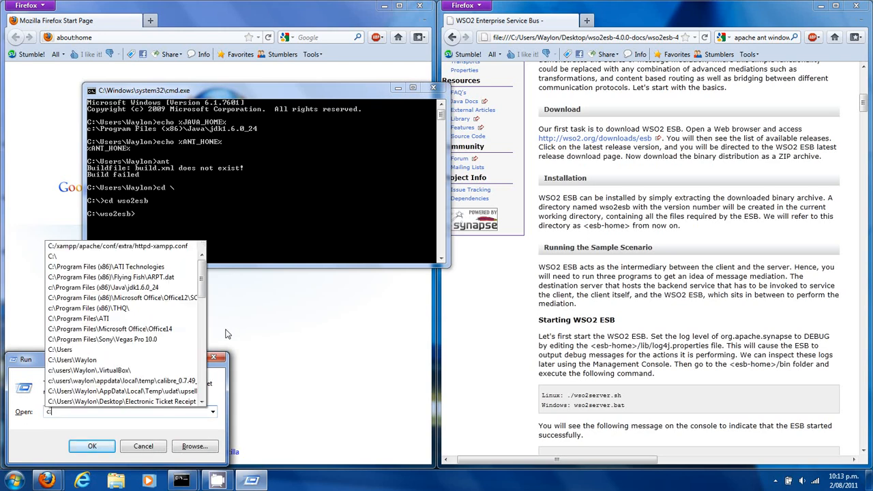
type(":\\wso2esb")
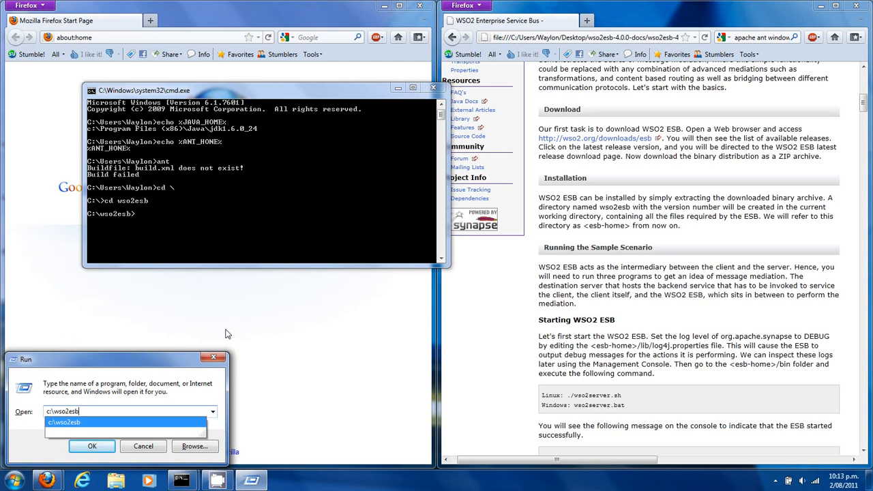
type("\\lib\\")
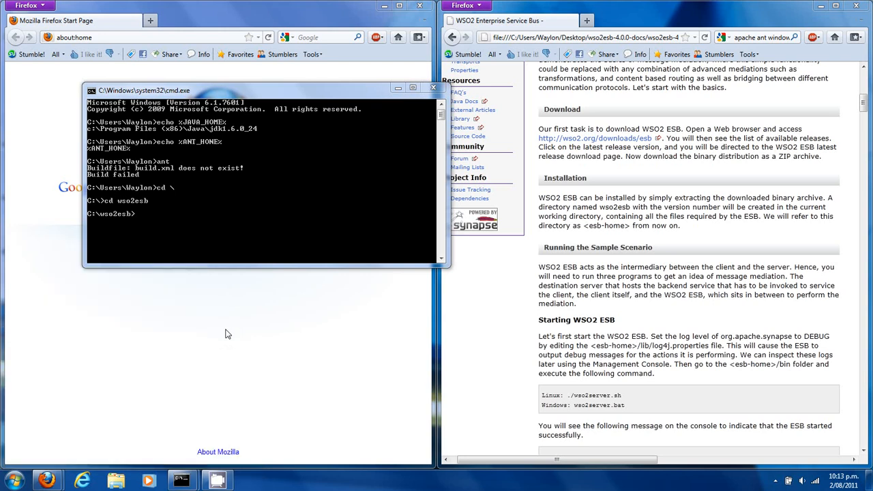
left_click(116, 481)
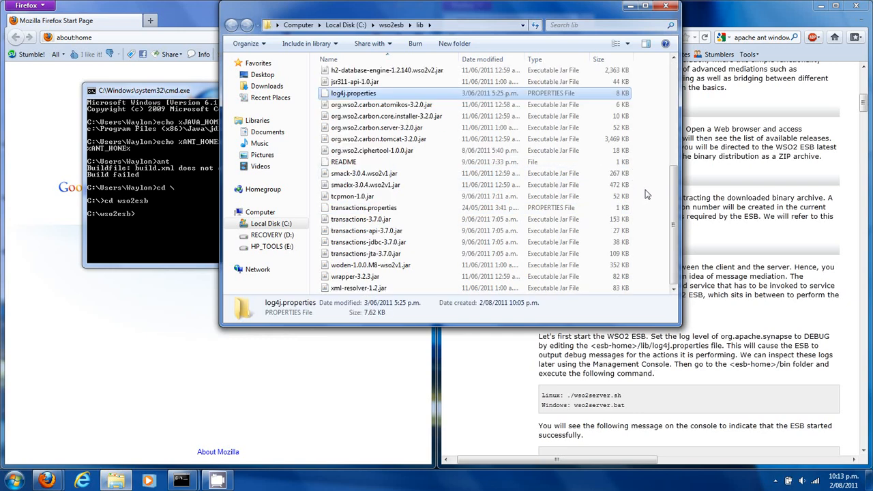
Open log4j.properties with Notepad++ and scroll through its licence and configuration comments
right_click(353, 93)
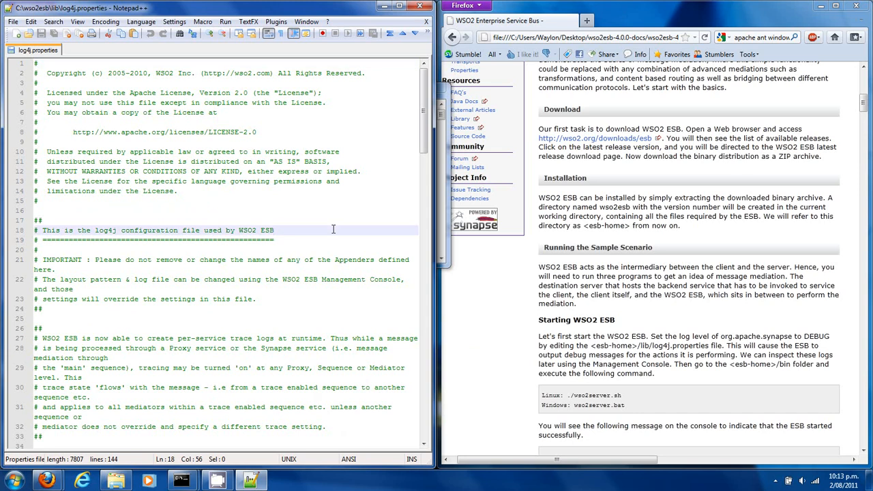
mouse_move(354, 226)
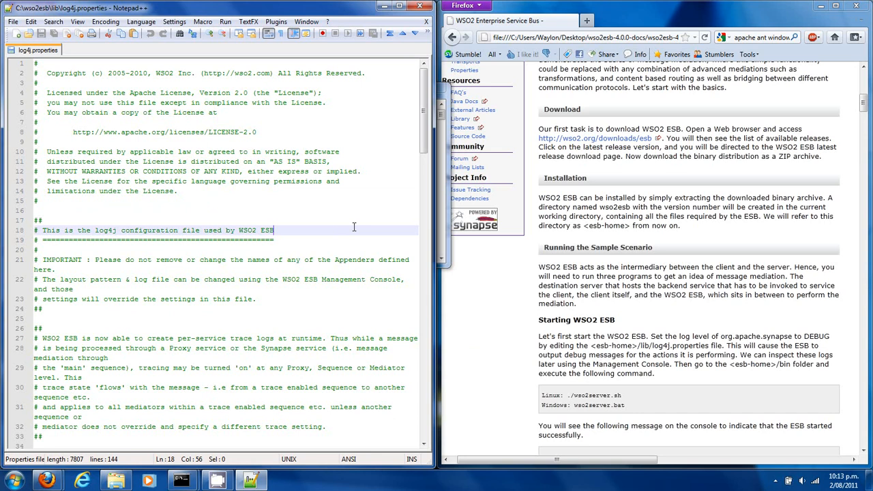
scroll("down", 3)
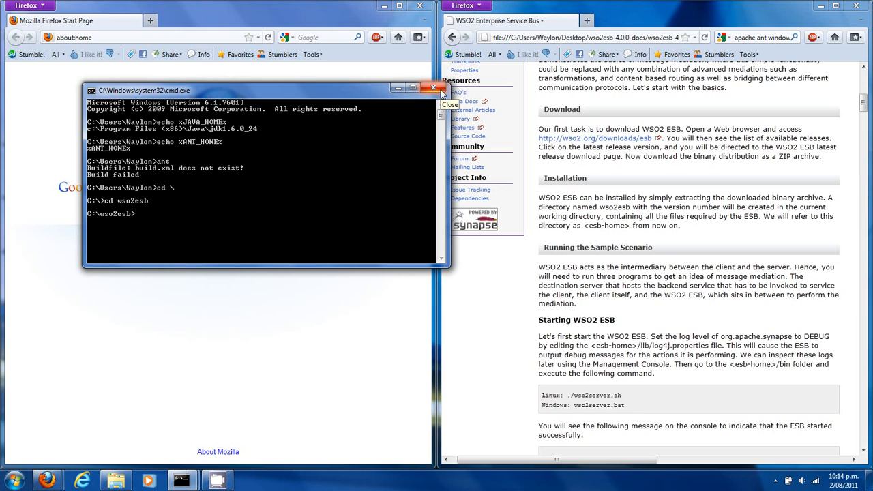
Close the old prompt, then run wso2server from C:\wso2esb\bin to start the ESB
left_click(434, 87)
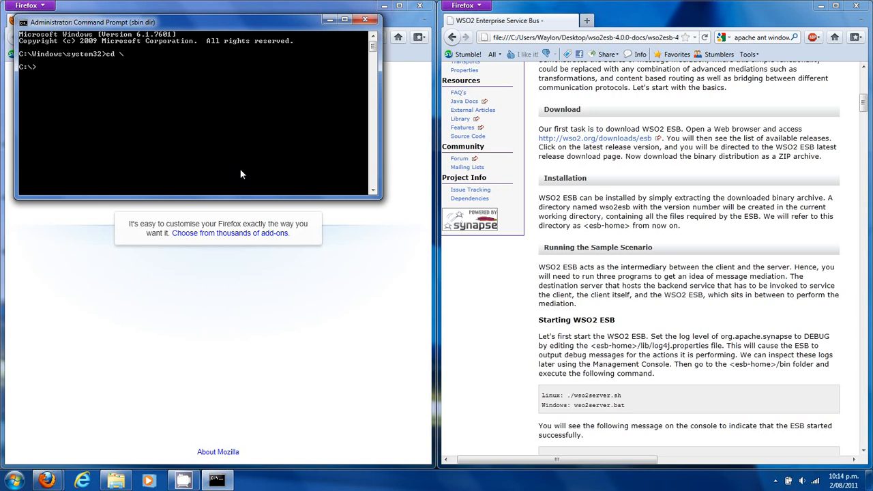
type("cd wso2esb")
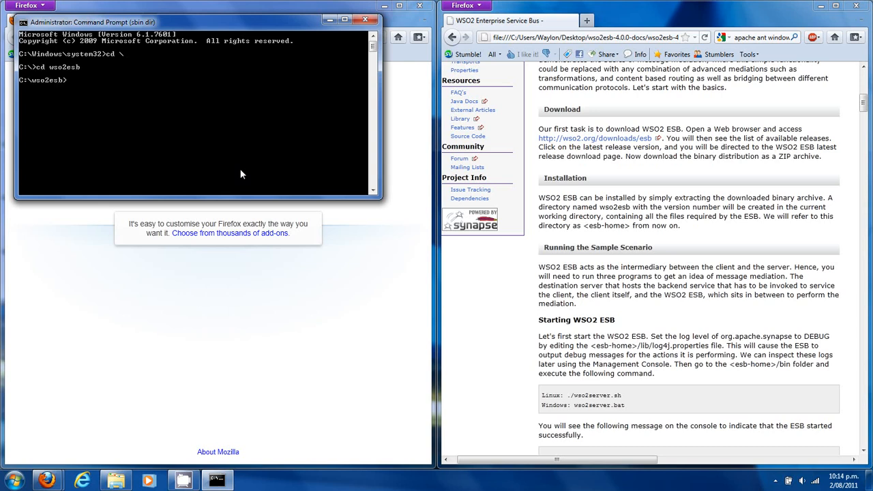
scroll("down", 3)
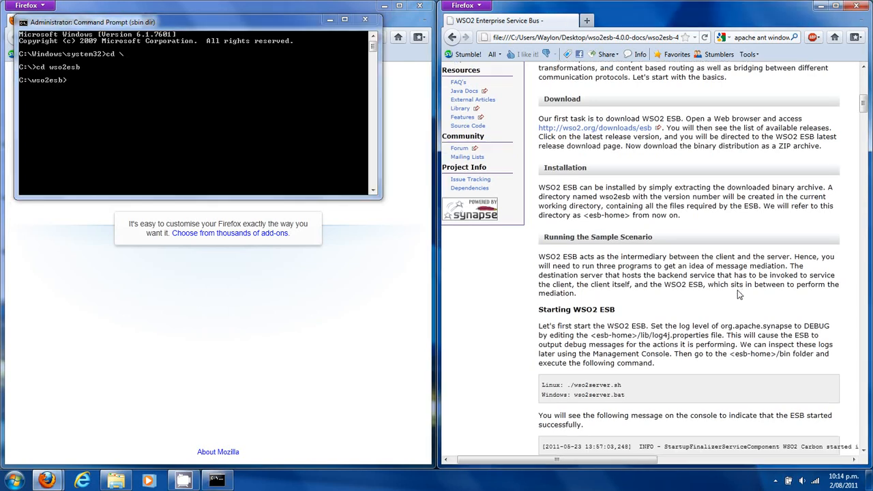
scroll("down", 3)
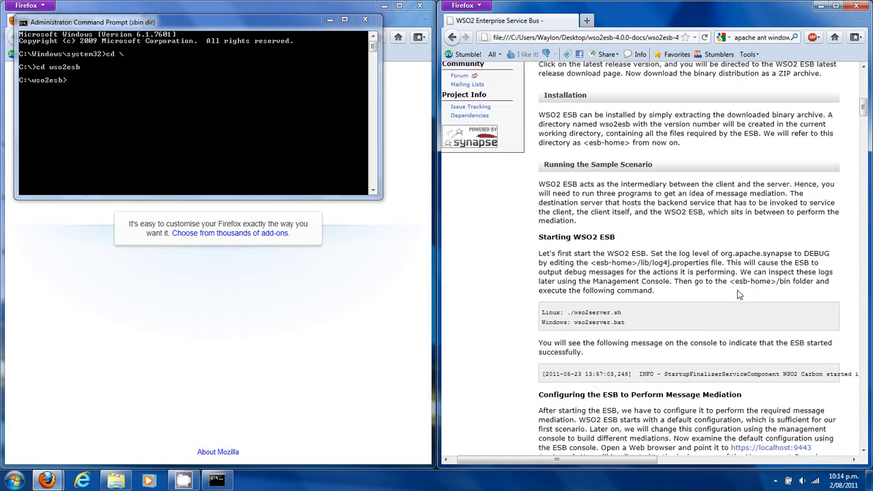
scroll("down", 3)
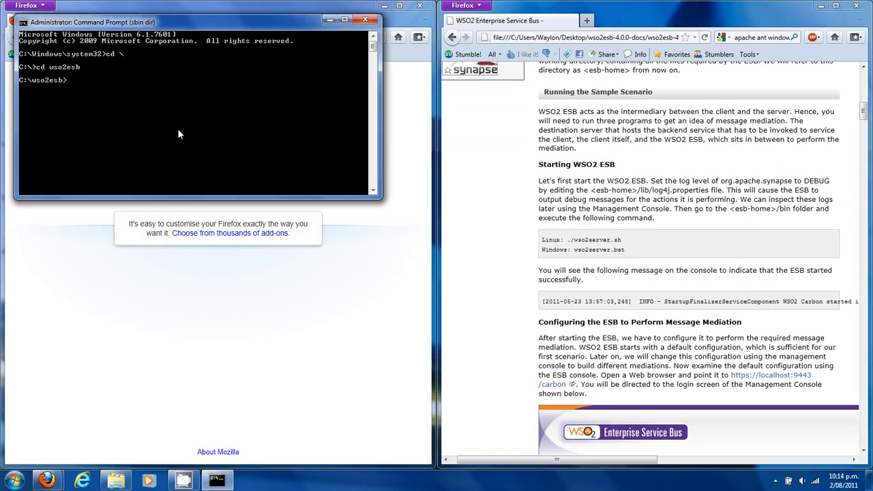
type("cd bin")
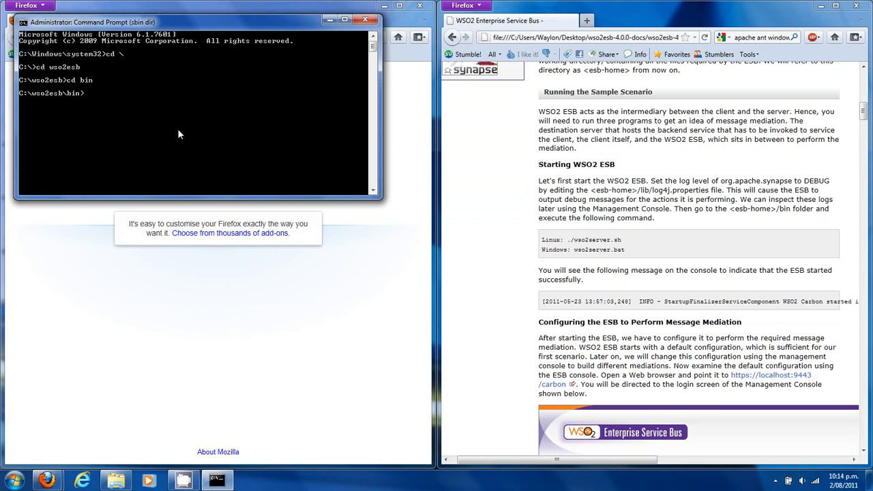
type("wso2server")
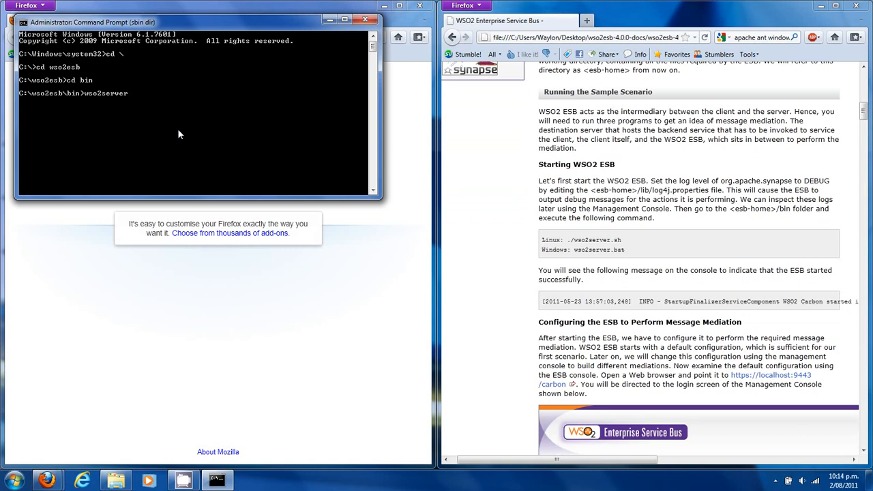
key("Return")
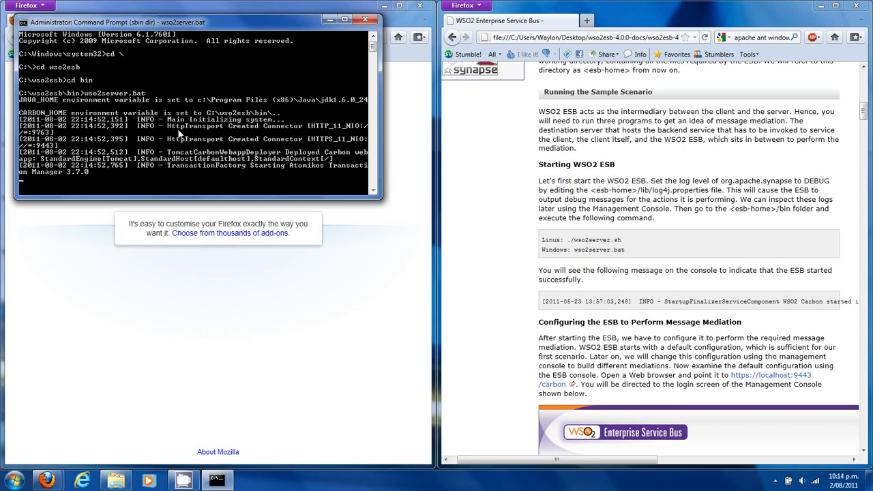
mouse_move(483, 196)
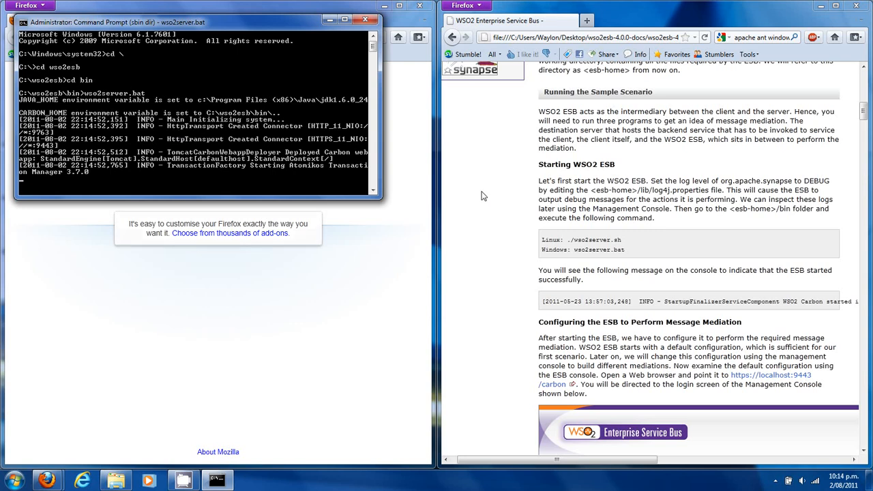
mouse_move(524, 272)
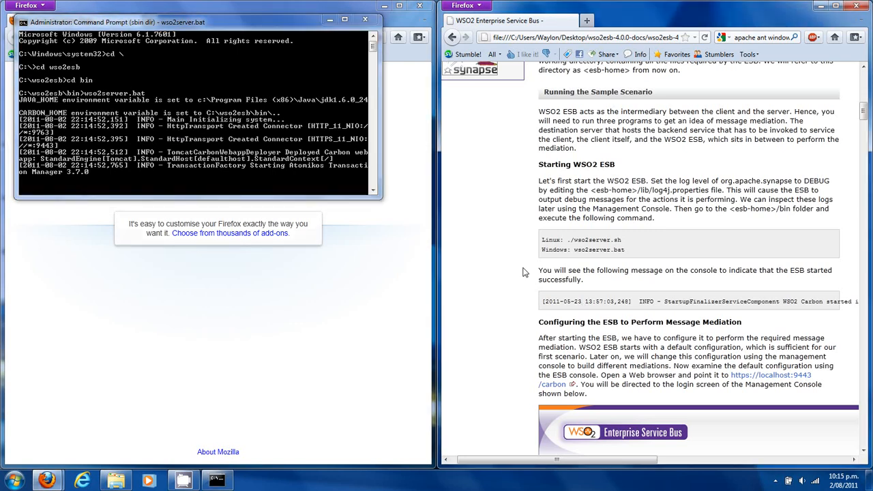
mouse_move(546, 255)
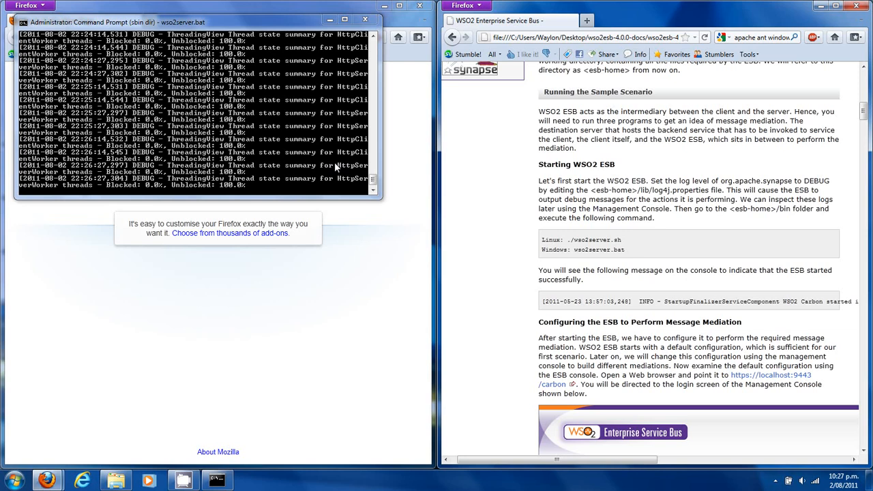
mouse_move(502, 265)
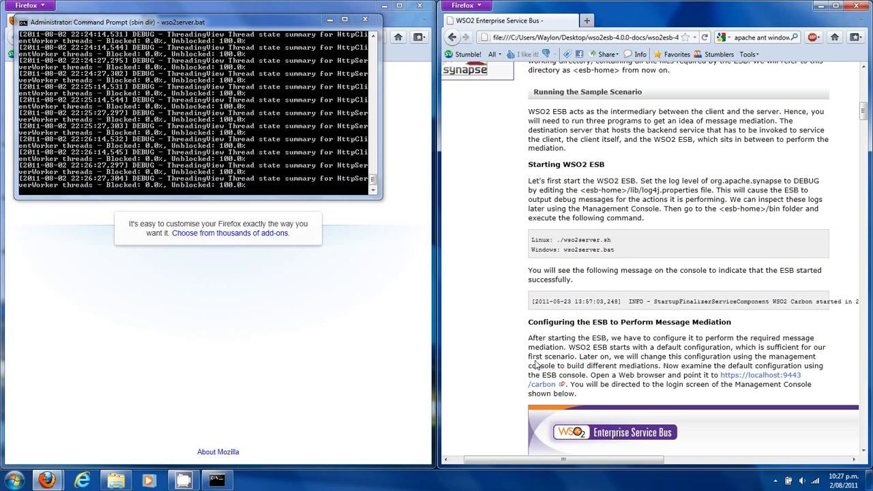
left_click(761, 375)
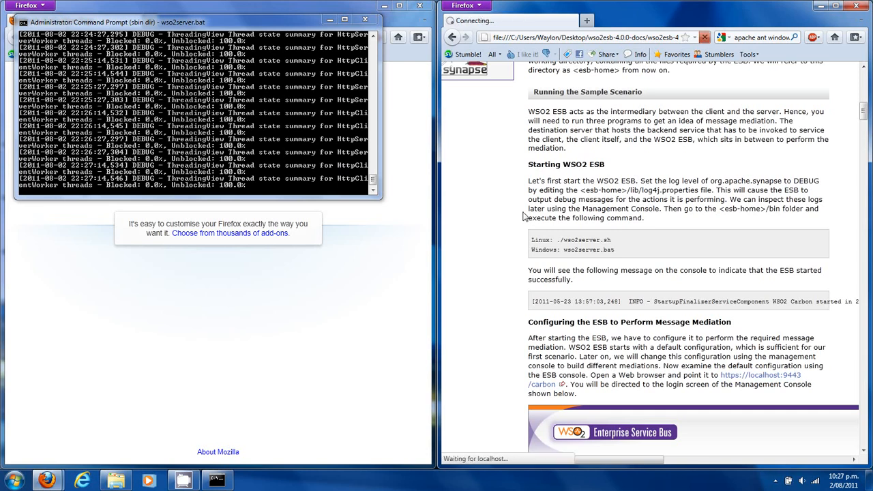
mouse_move(551, 344)
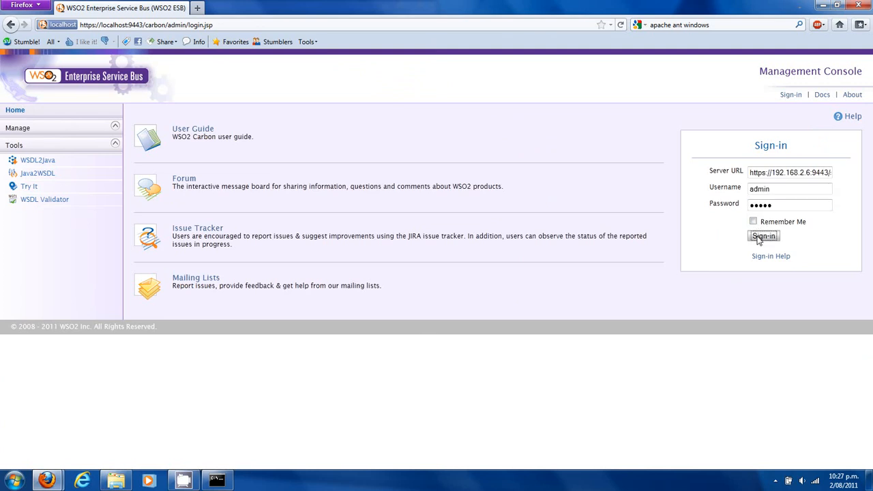
Sign in as admin to reach the ESB Home page with server details
left_click(764, 236)
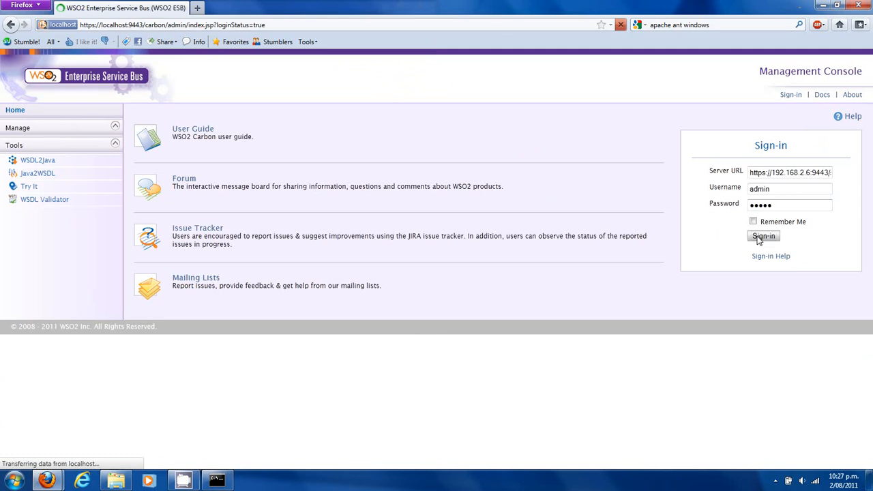
left_click(764, 236)
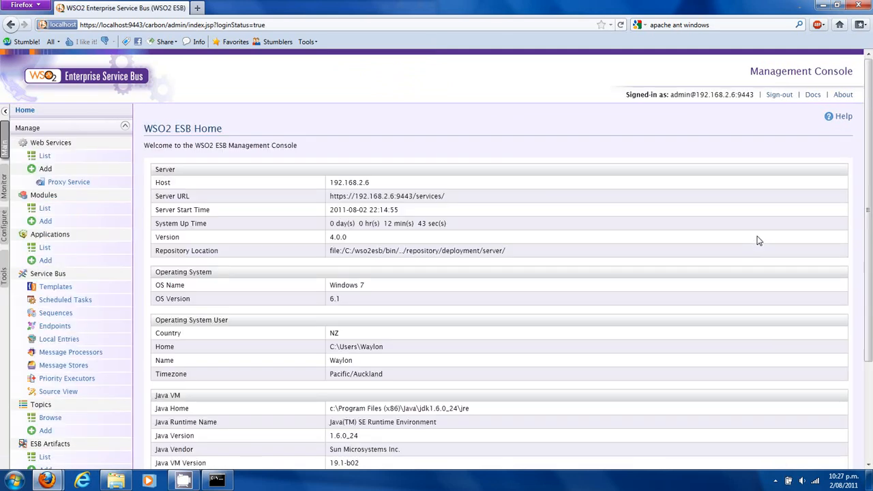
mouse_move(667, 77)
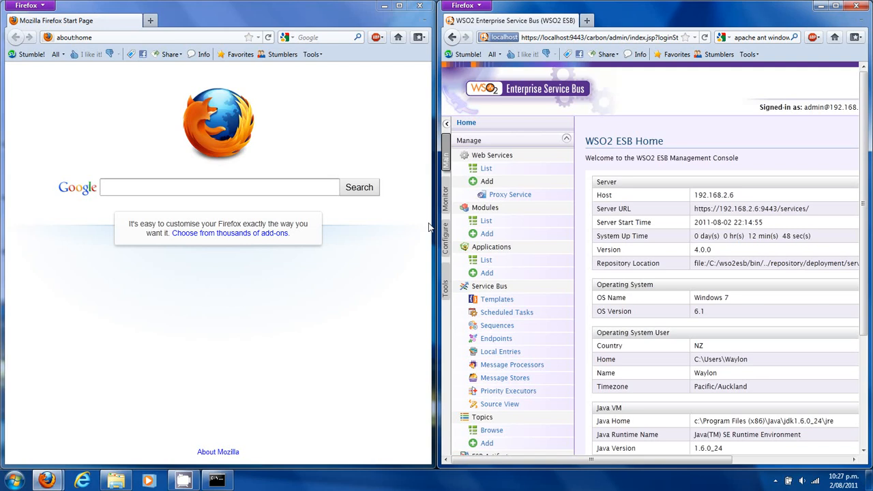
mouse_move(427, 226)
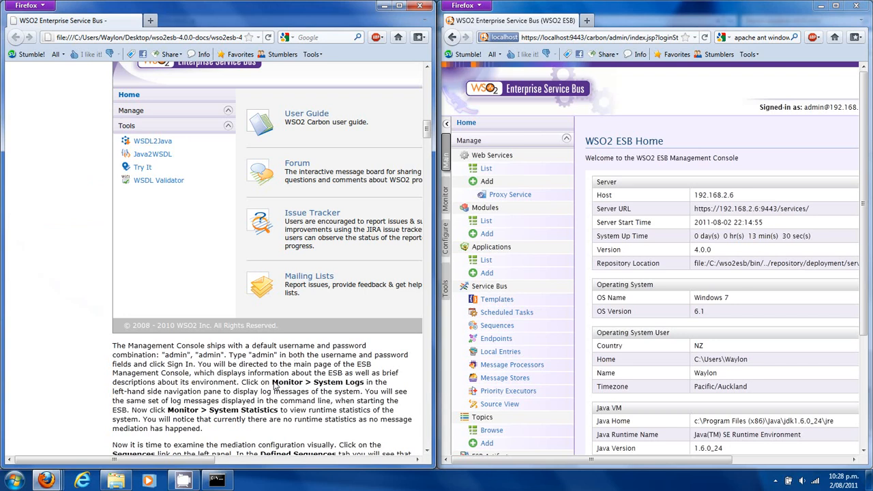
mouse_move(445, 207)
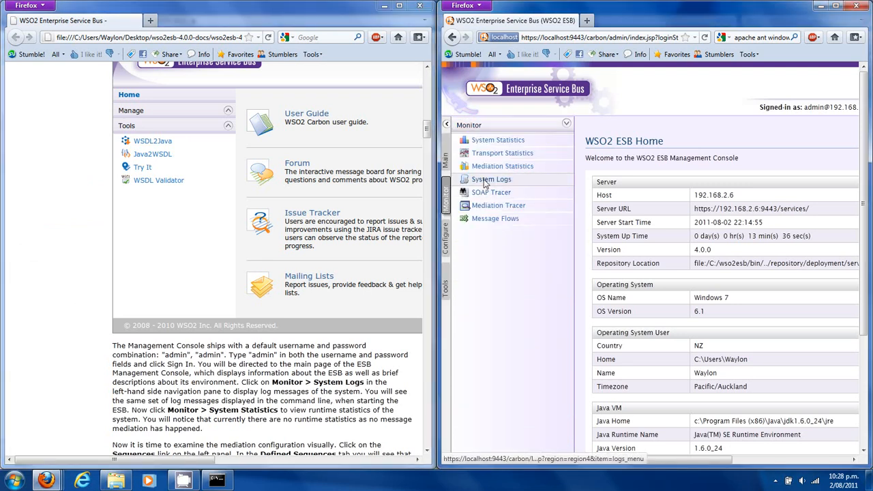
Under Monitor > System Logs, view the current wso2carbon.log entries
left_click(492, 178)
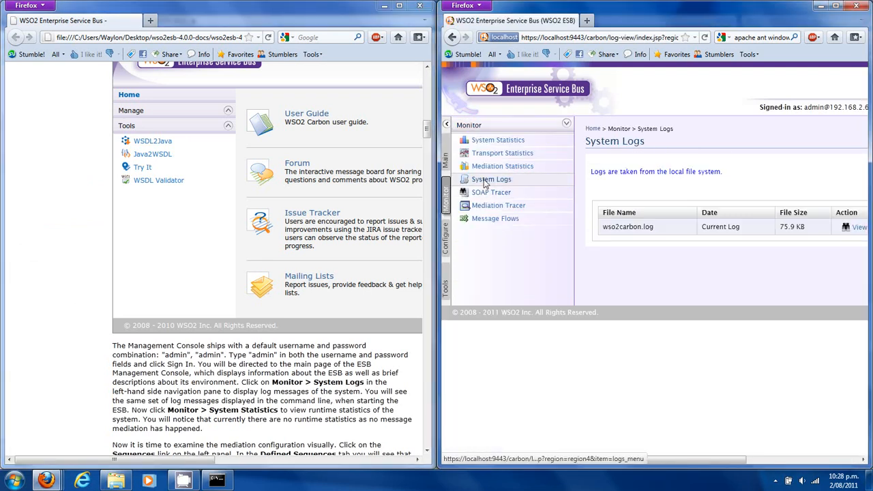
mouse_move(852, 232)
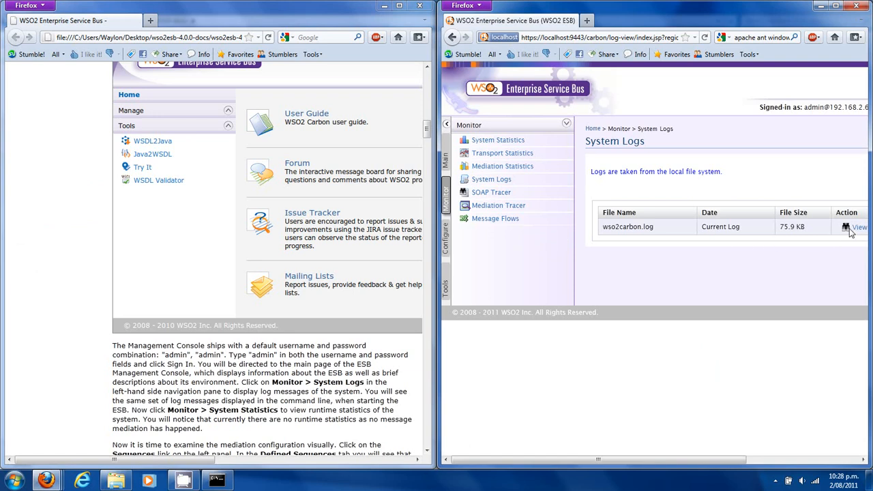
left_click(859, 227)
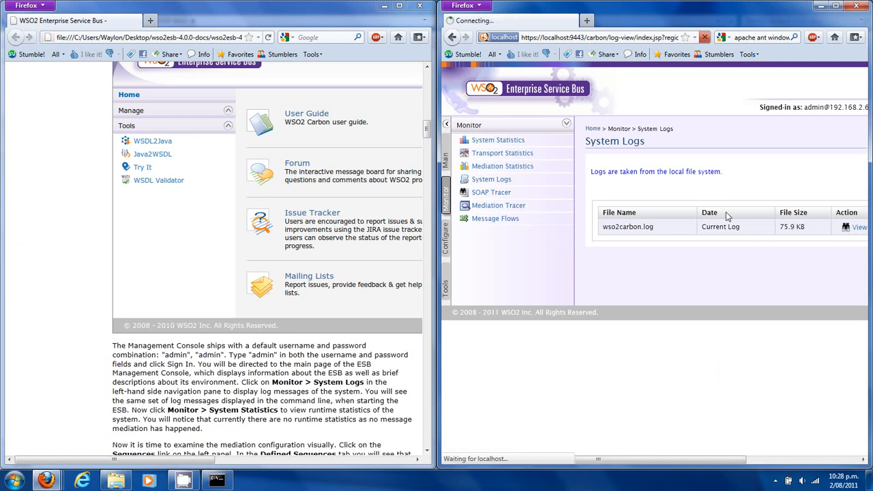
left_click(861, 226)
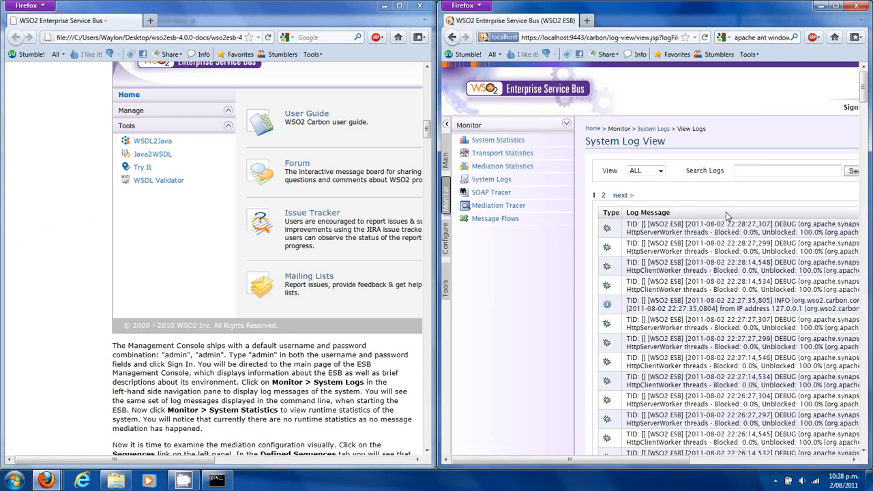
mouse_move(689, 259)
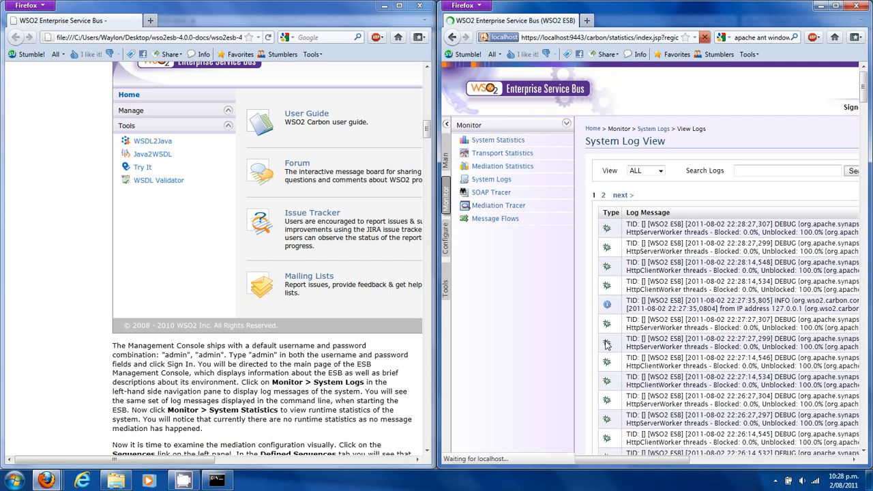
Open System Statistics showing zero requests, responses and faults with four active services
left_click(498, 140)
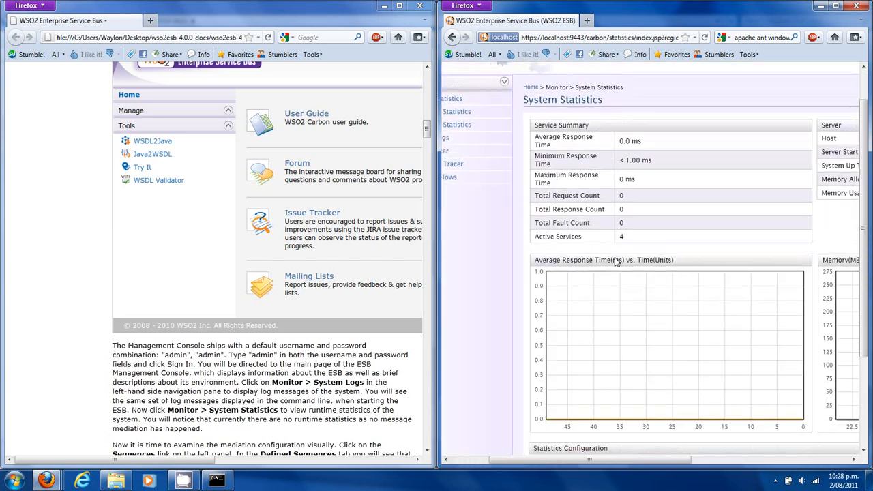
scroll("down", 3)
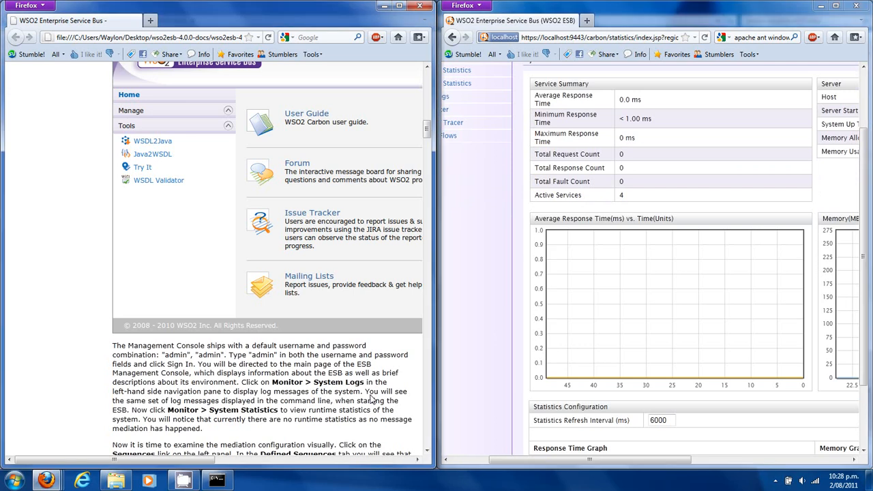
scroll("down", 3)
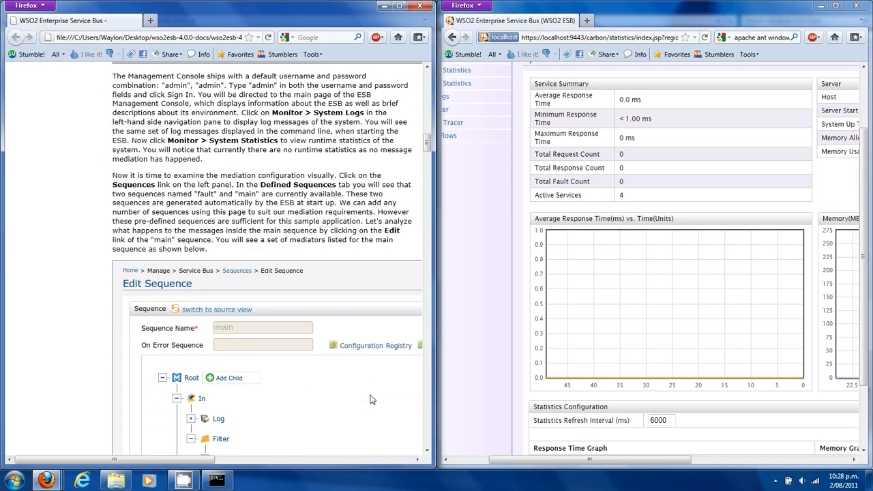
scroll("down", 3)
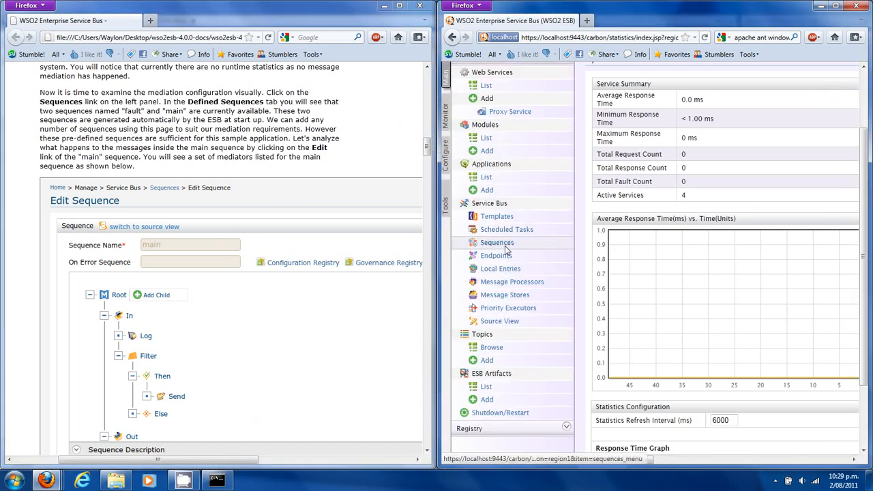
Open the main sequence from the Sequences list for editing
left_click(498, 243)
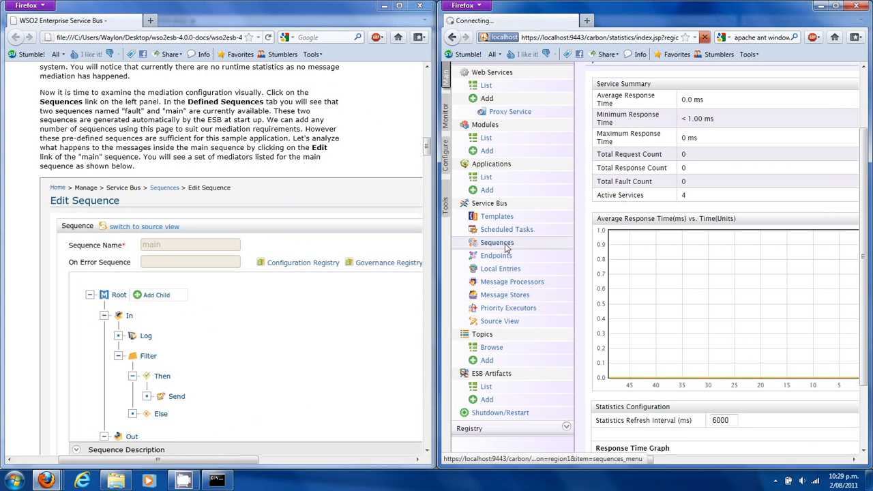
left_click(497, 242)
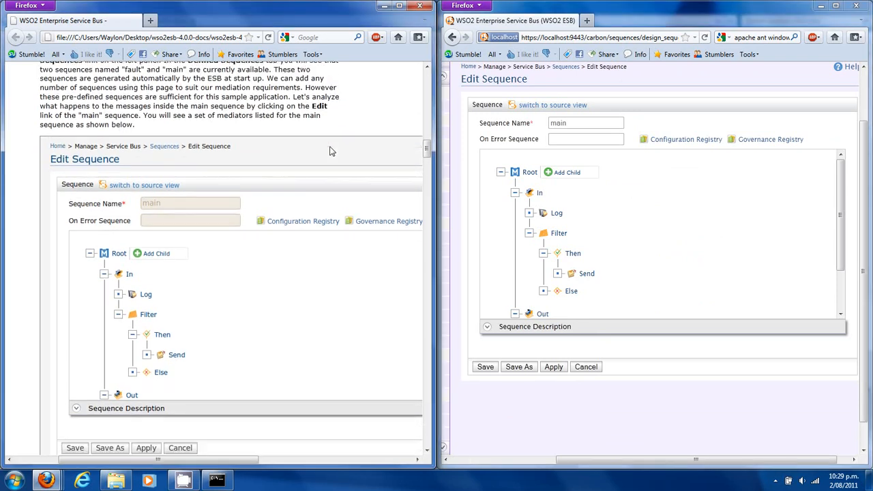
scroll("down", 3)
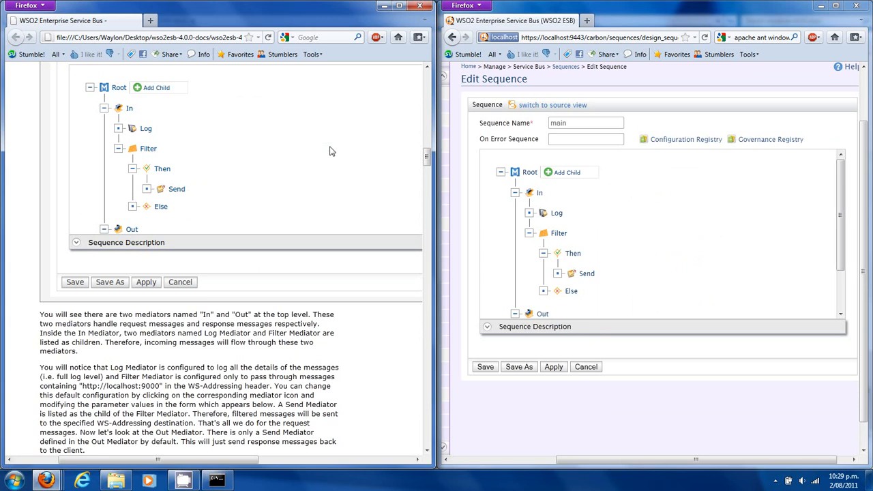
scroll("down", 3)
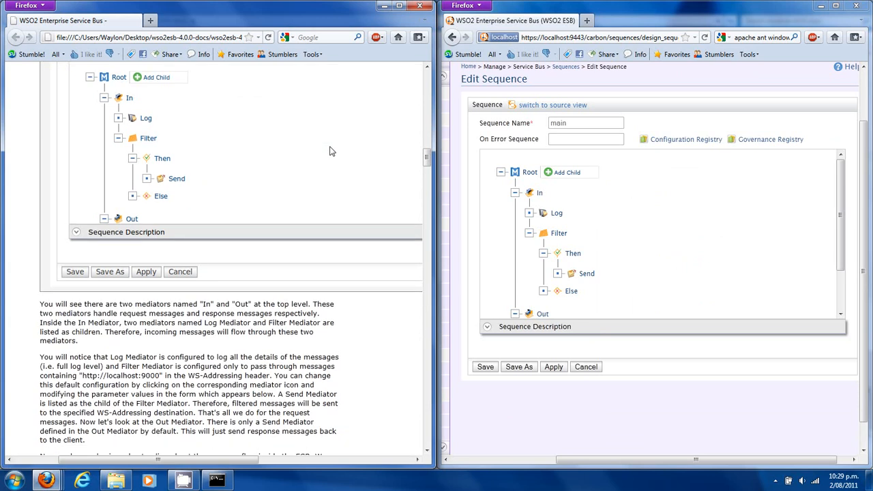
scroll("down", 3)
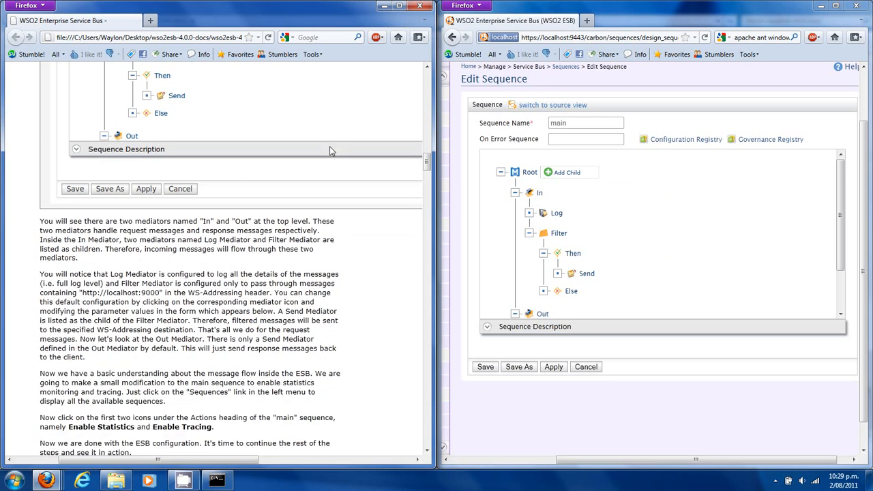
scroll("down", 3)
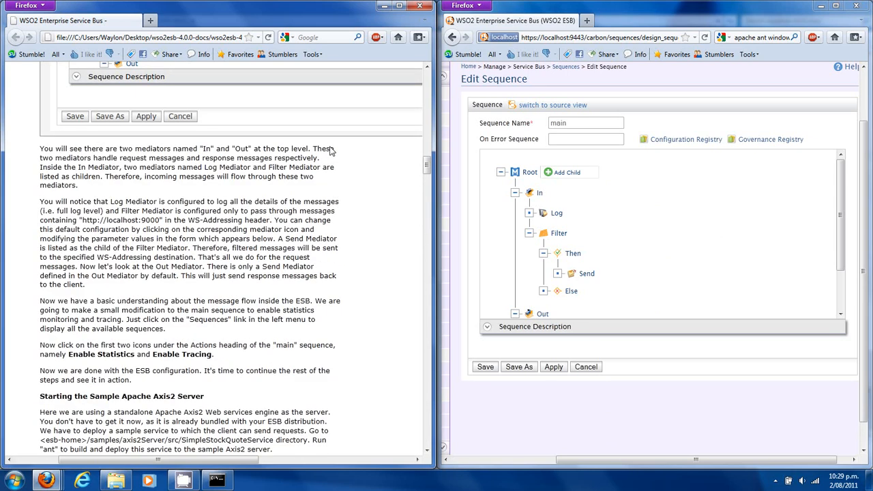
mouse_move(502, 219)
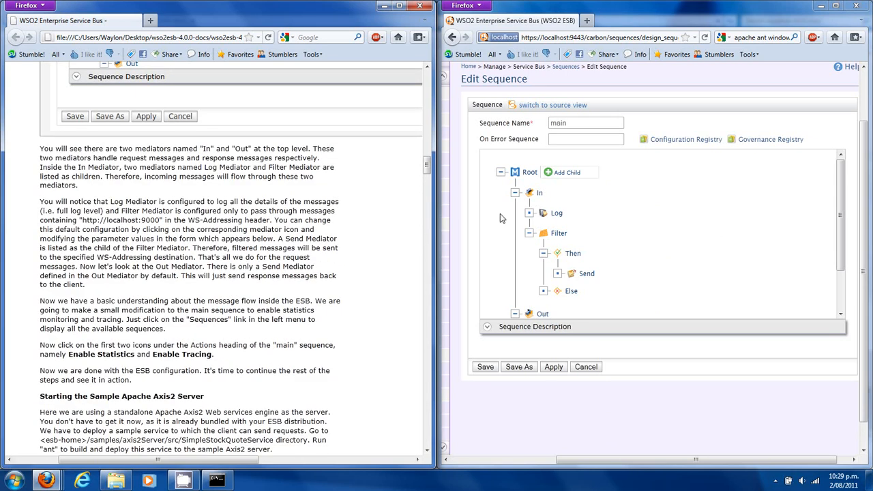
left_click(557, 212)
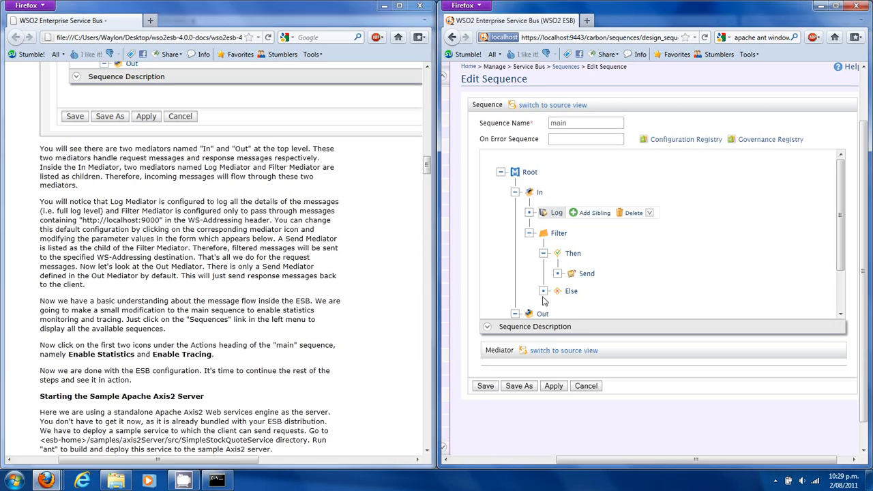
left_click(556, 213)
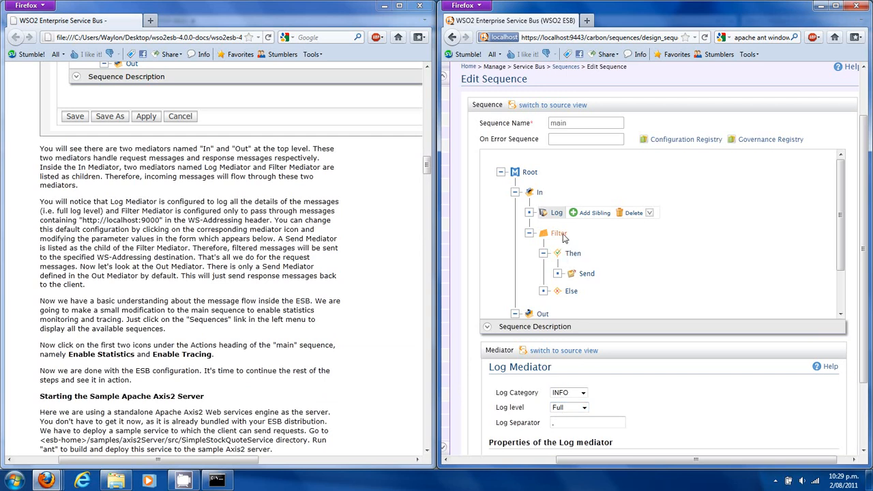
left_click(559, 233)
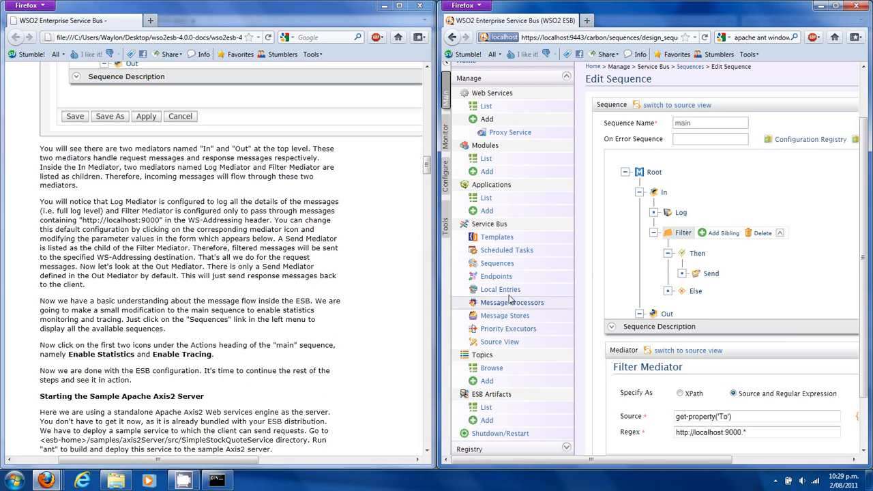
Turn on Enable Statistics and Enable Tracing for the main sequence
left_click(497, 263)
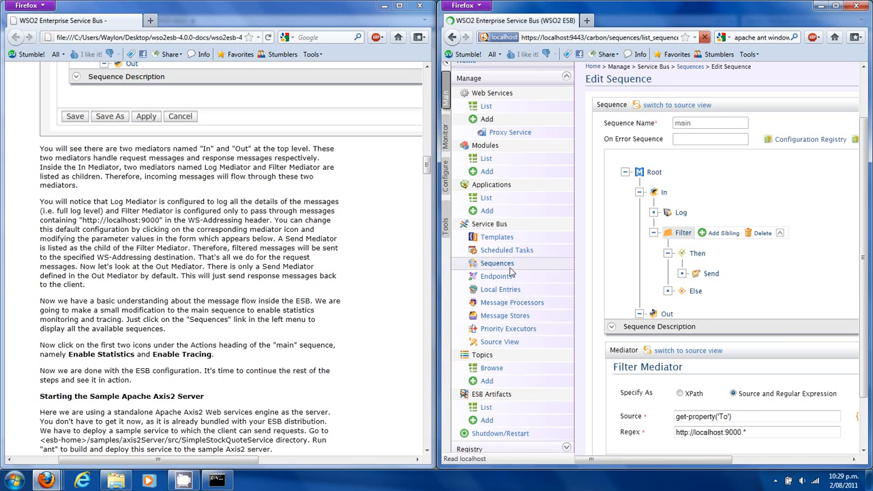
left_click(497, 263)
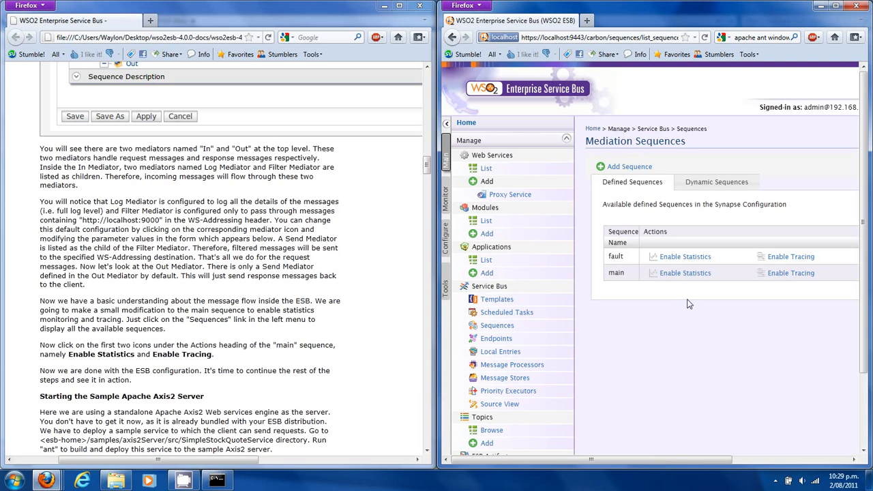
left_click(685, 273)
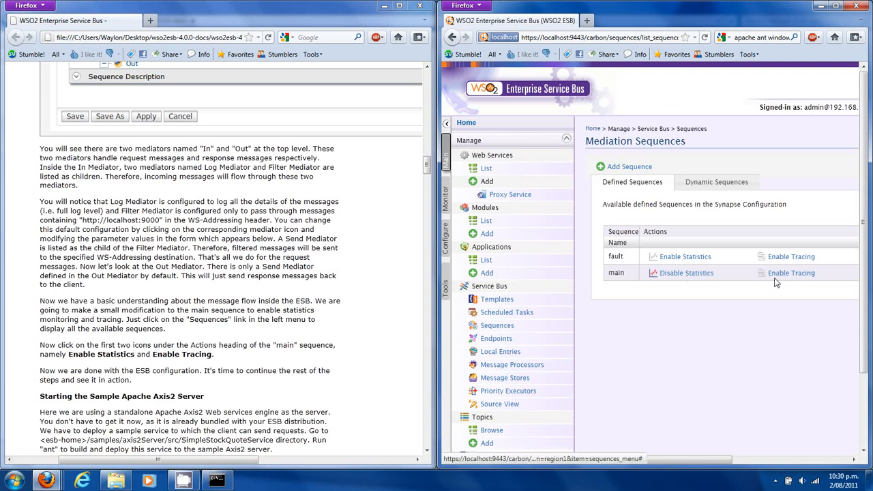
left_click(792, 273)
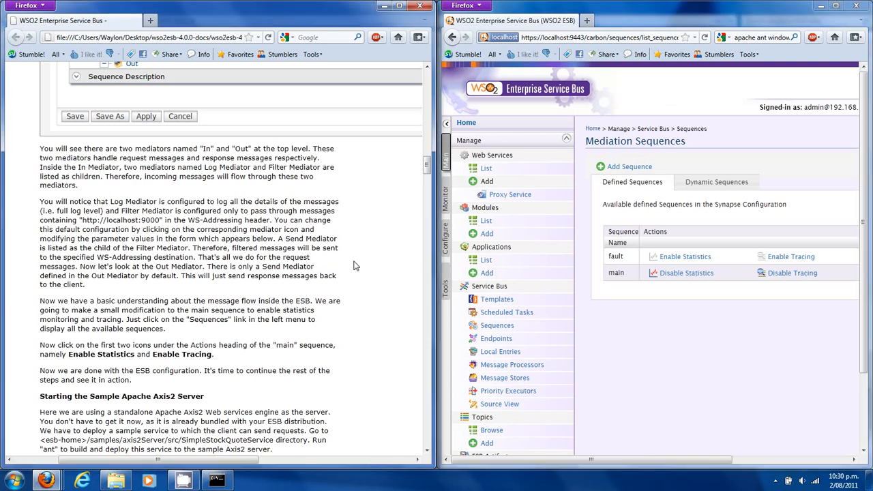
scroll("down", 3)
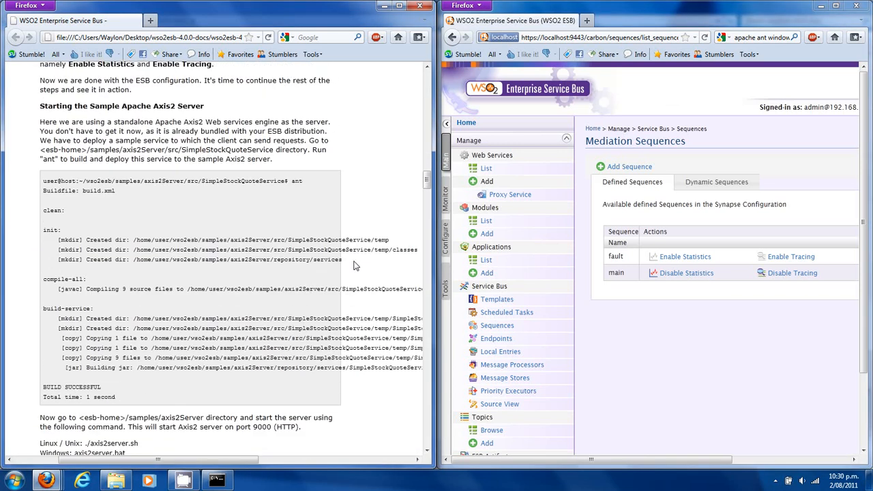
scroll("down", 3)
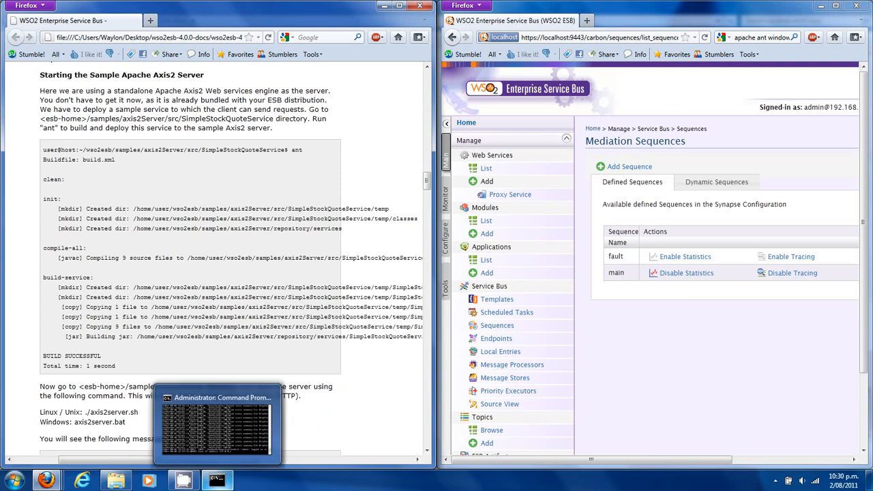
Run Command Prompt (sbin dir) as administrator after closing an ordinary console
left_click(217, 480)
type("cmd")
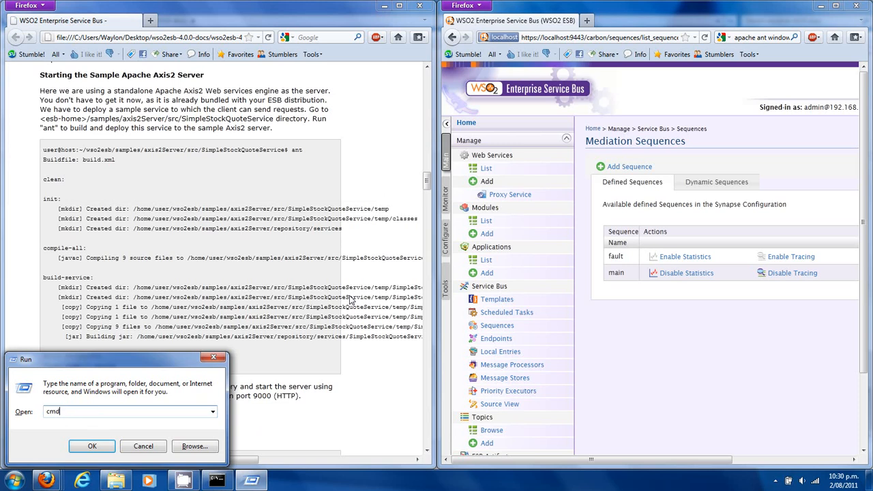
left_click(92, 446)
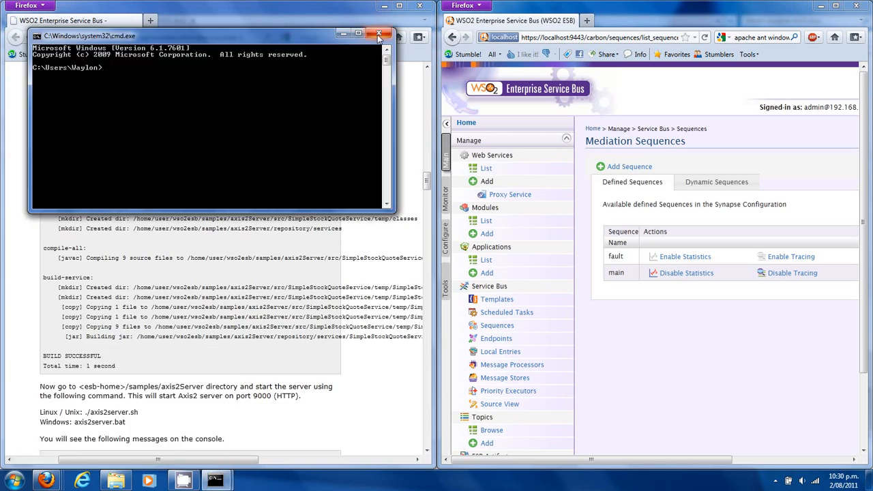
left_click(11, 481)
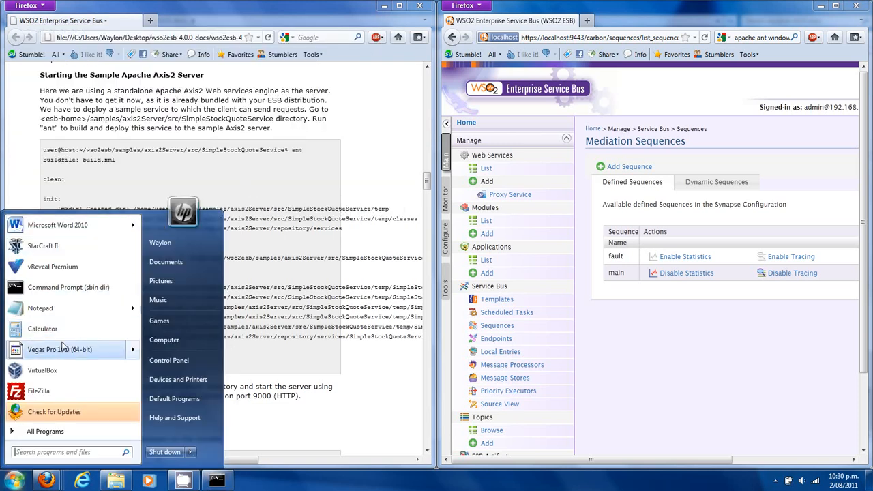
right_click(68, 288)
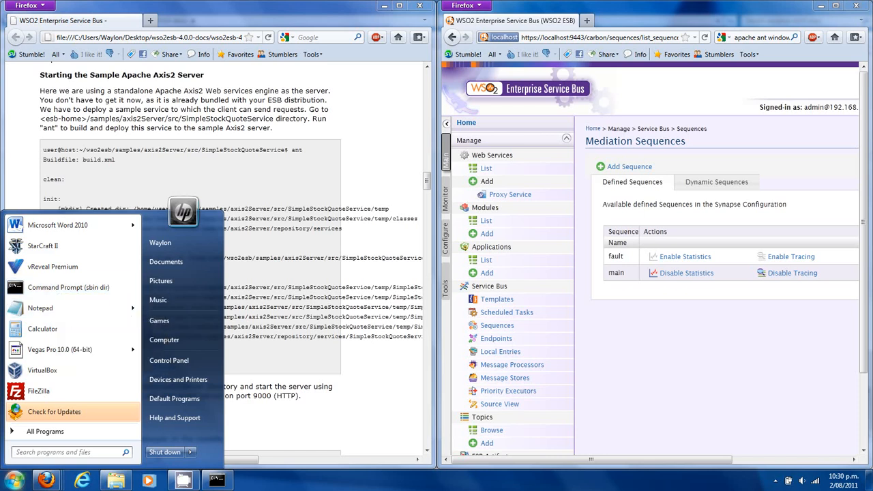
left_click(69, 287)
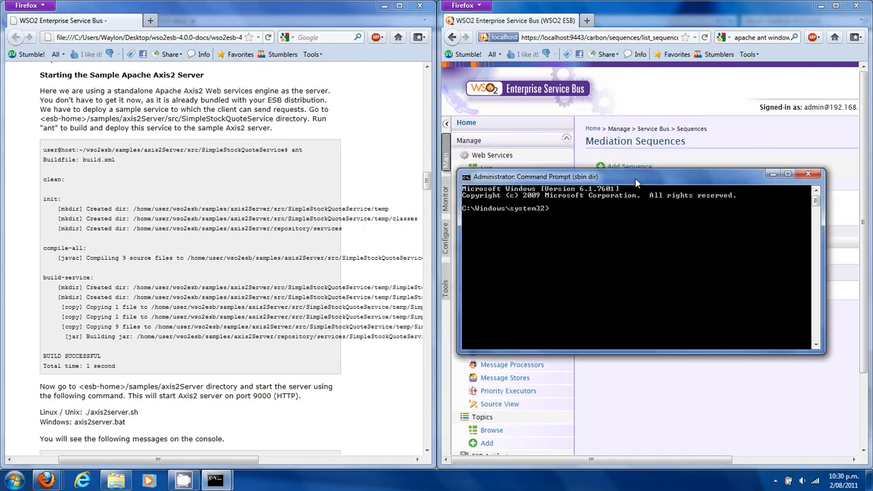
Try entering the axis2Server\src\SimpleStockQuoteService path, which is not recognised
left_click_drag(635, 176, 659, 185)
type("wso2esb\\samples\\")
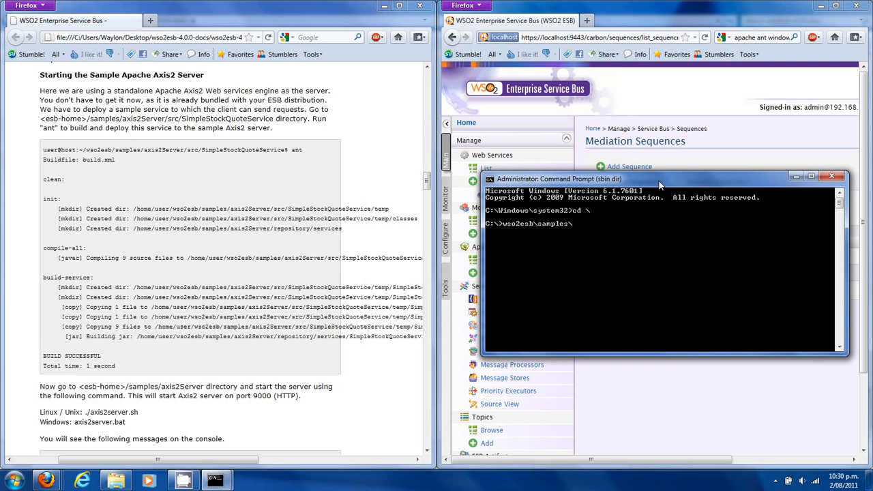
type("axis2Server")
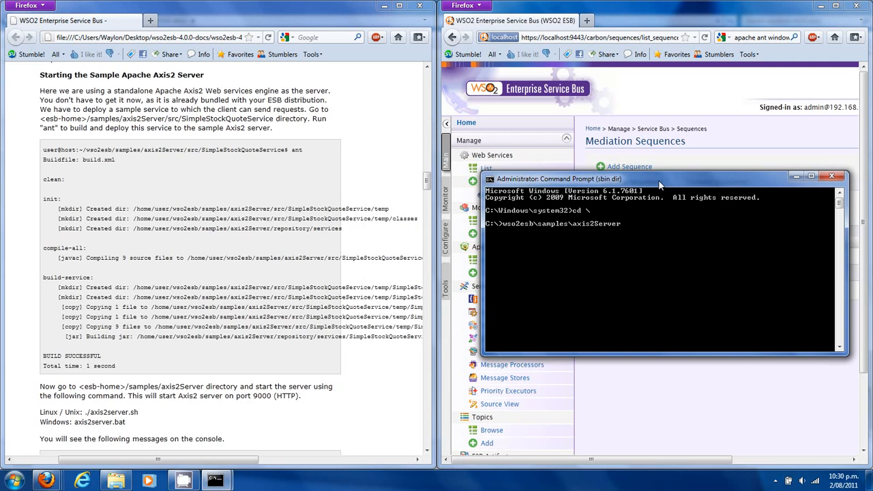
type("src")
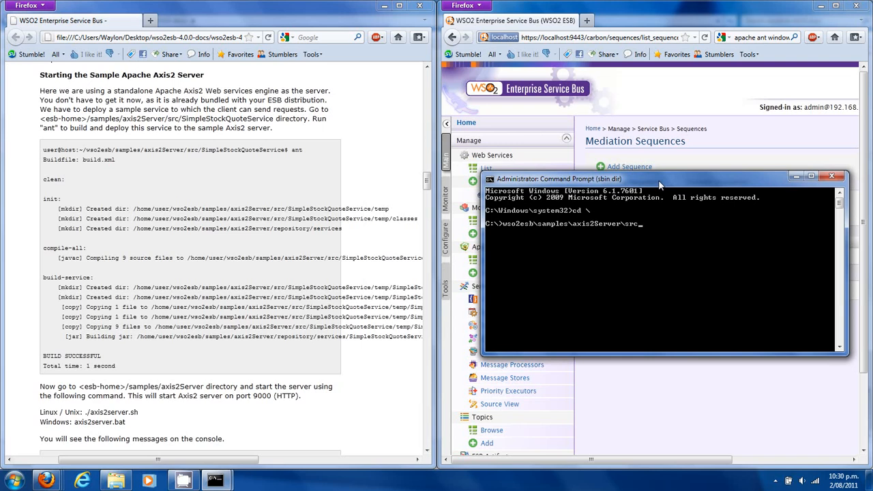
type("SimpleStockQuoteService")
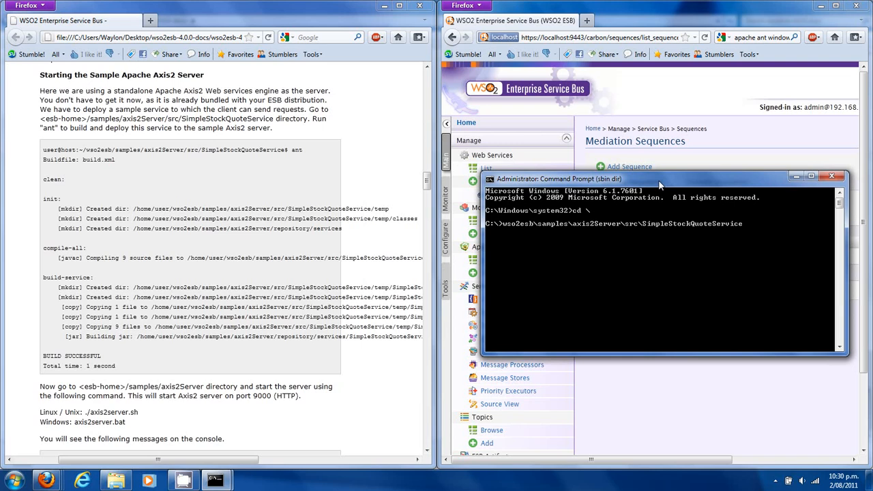
key("Return")
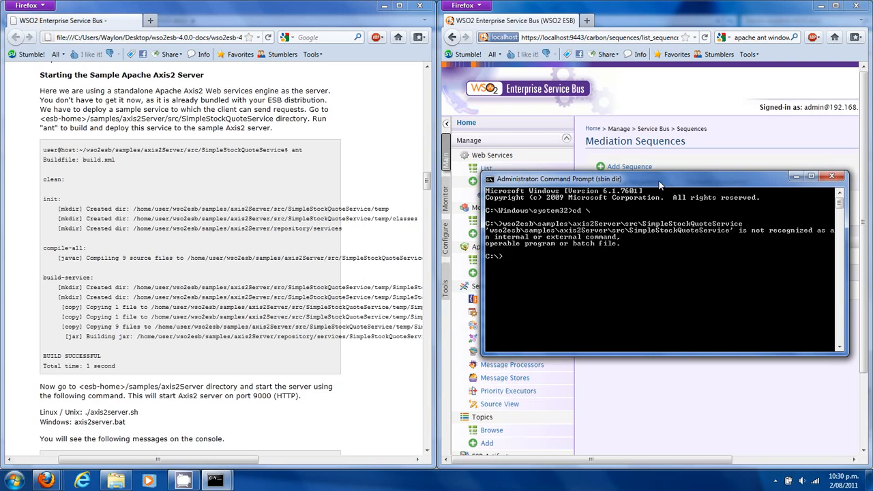
Change directory to wso2esb\samples\axis2Server\src\SimpleStockQuoteService
type("wso2esb\\samples\\axis2Server\\src\\SimpleStockQuoteServic")
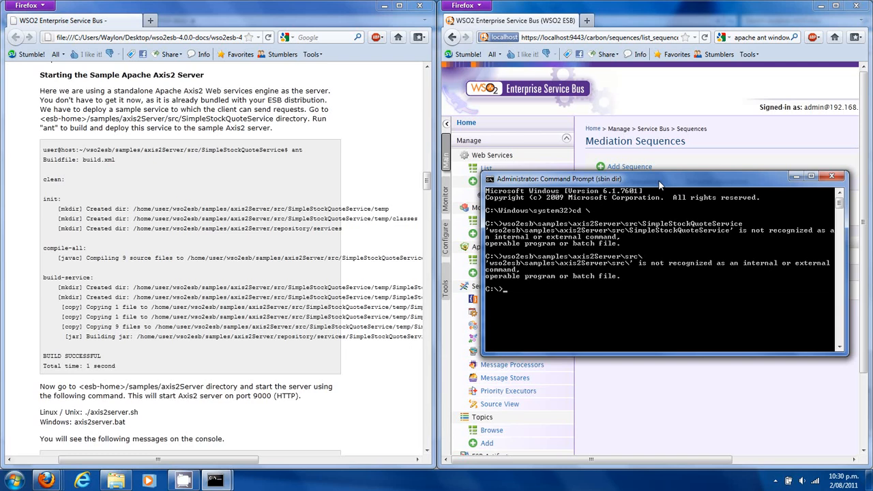
type("cd w")
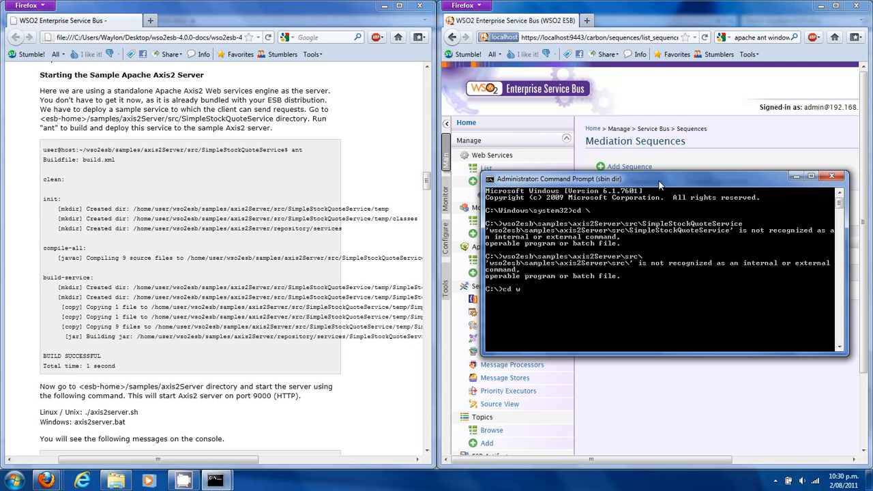
type("so2esb\\sa")
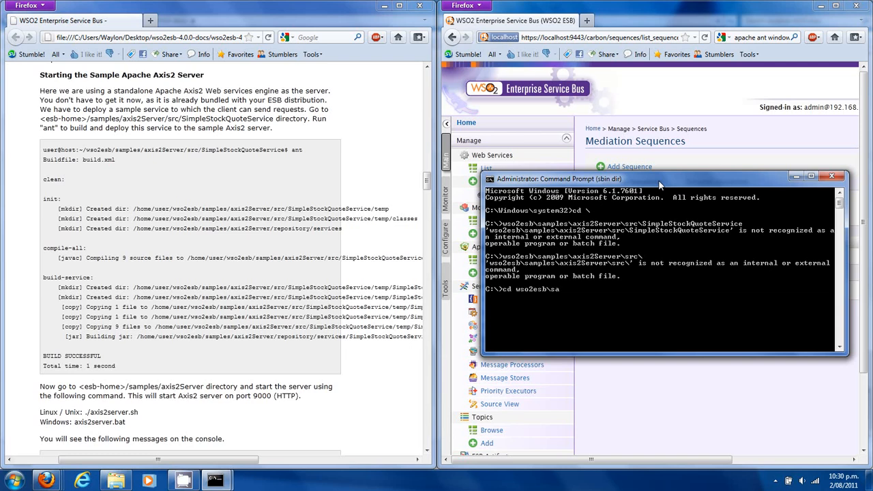
type("mples\\axis2Server\\s")
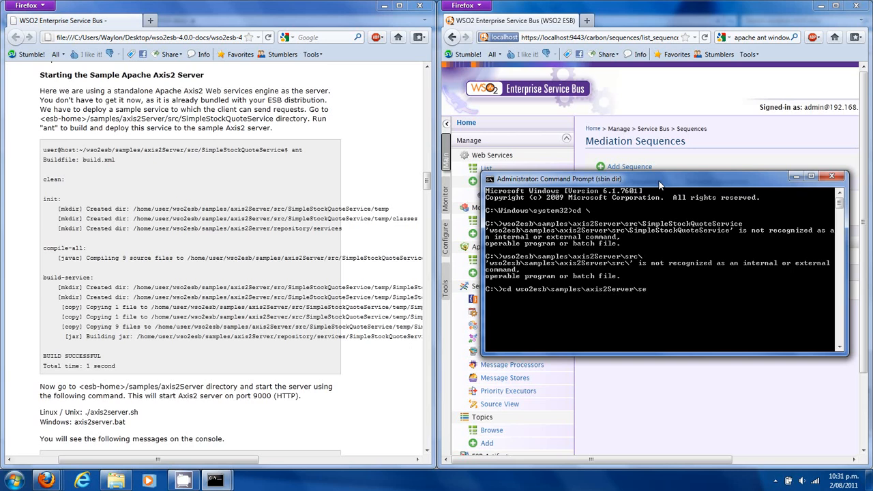
type("rc\\s")
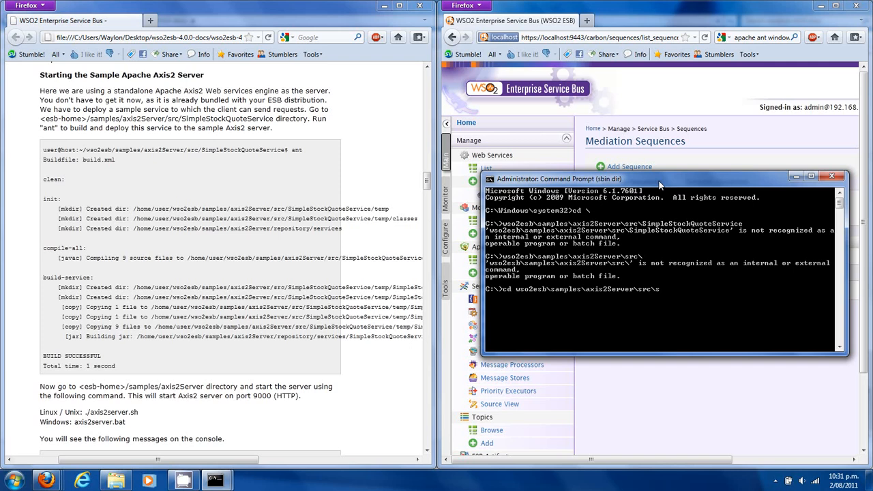
type("SimpleStockQuoteService")
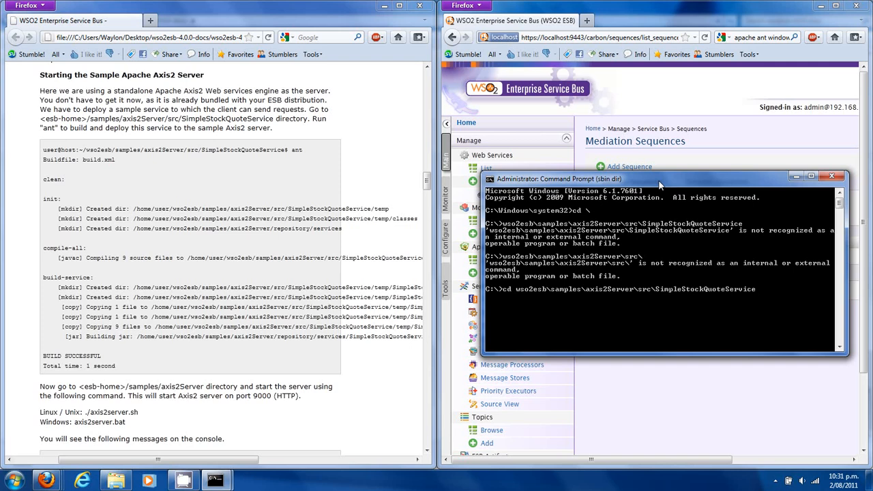
key("Return")
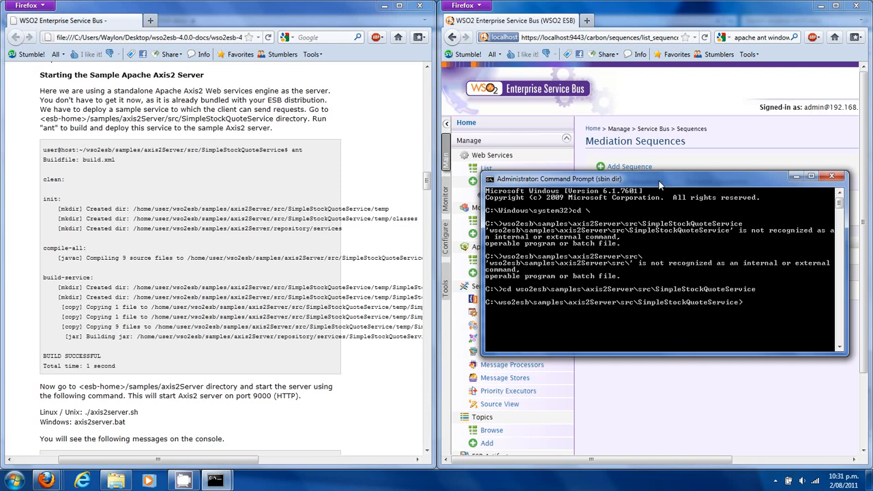
Build SimpleStockQuoteService with ant, then move back up to the axis2Server folder
type("ant")
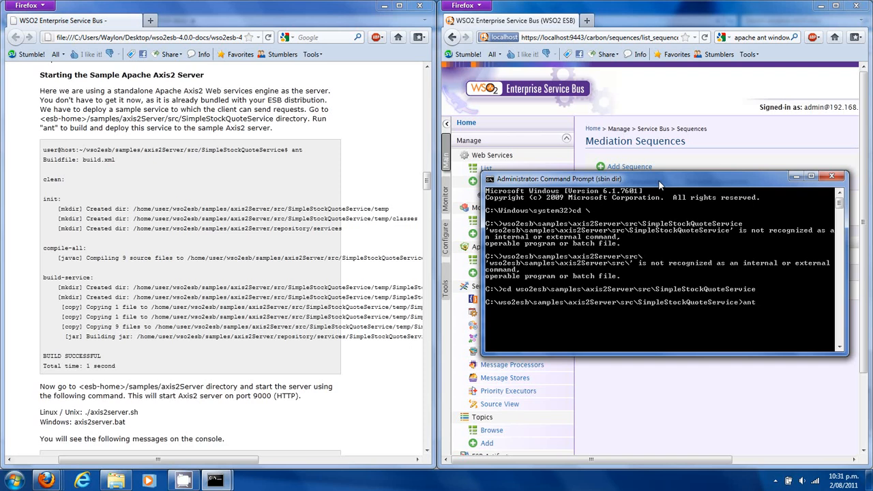
key("Return")
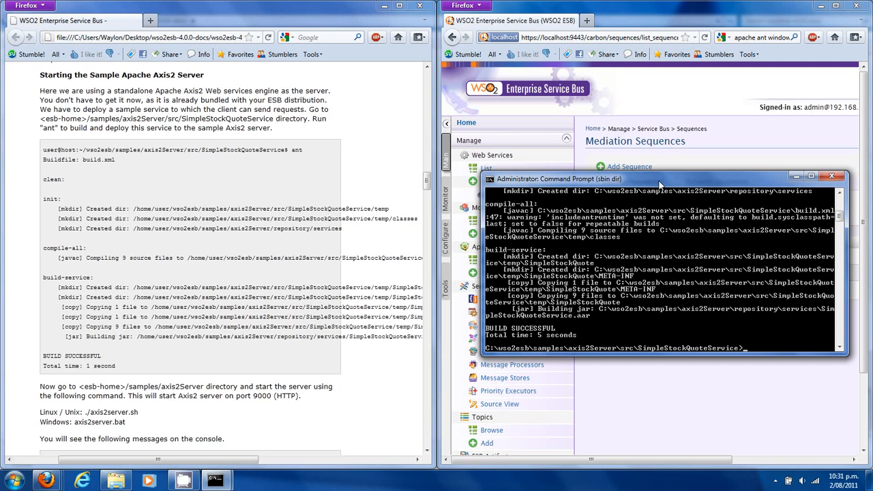
type("cd ..")
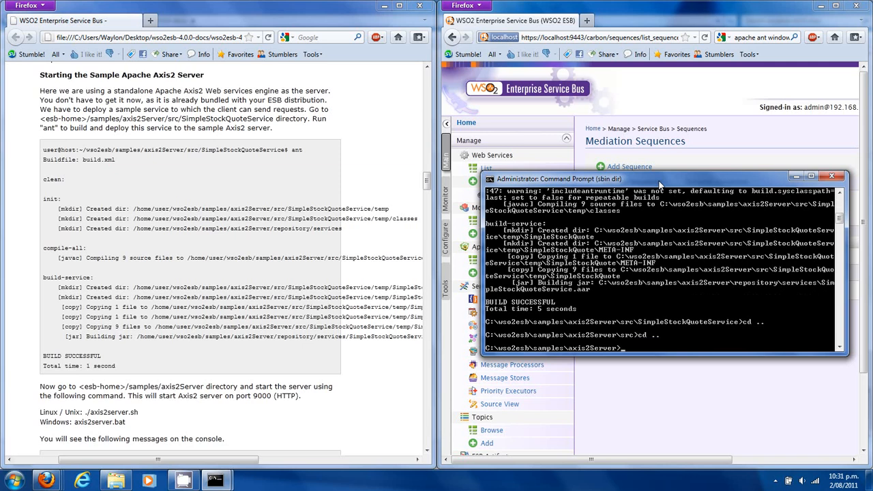
mouse_move(591, 225)
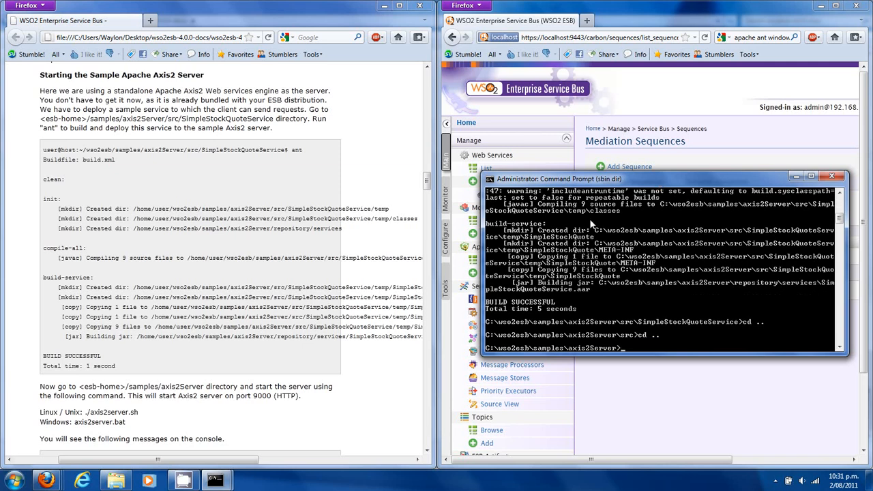
type("a")
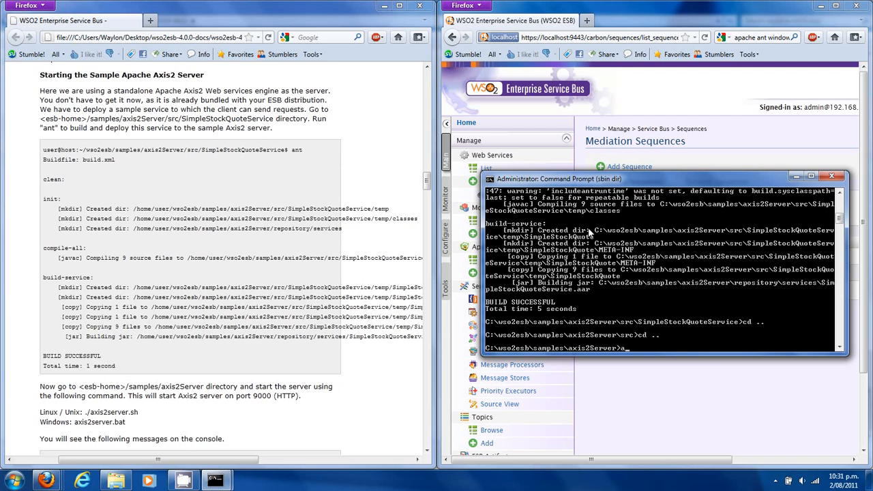
type("xis2server.bat")
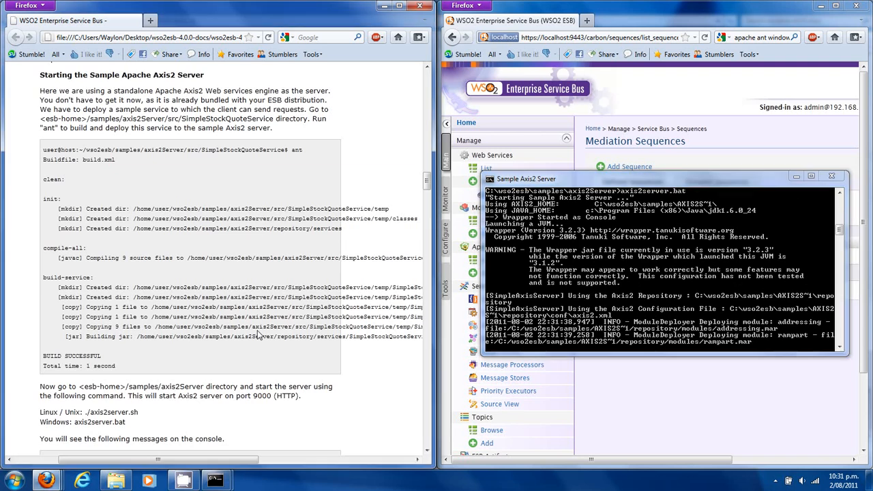
Scroll the console while the Axis2 server starts HTTPS 9002 and HTTP 9000 listeners
scroll("down", 3)
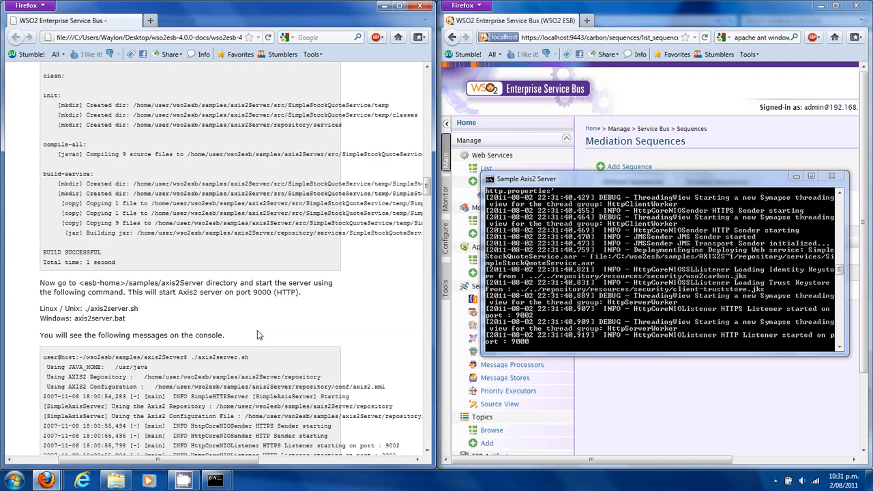
scroll("down", 3)
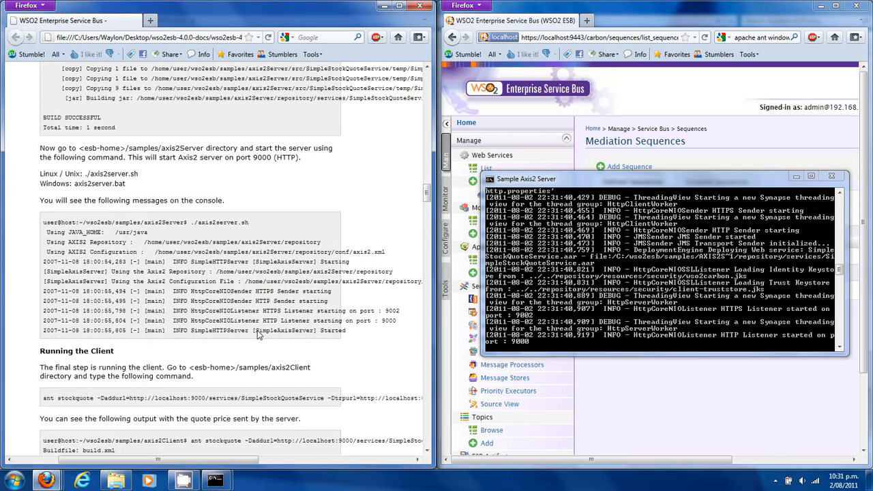
scroll("up", 3)
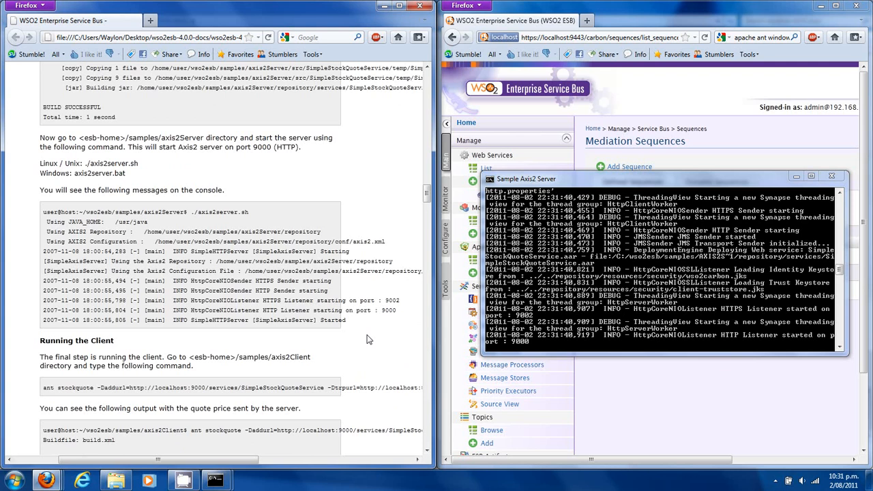
scroll("down", 3)
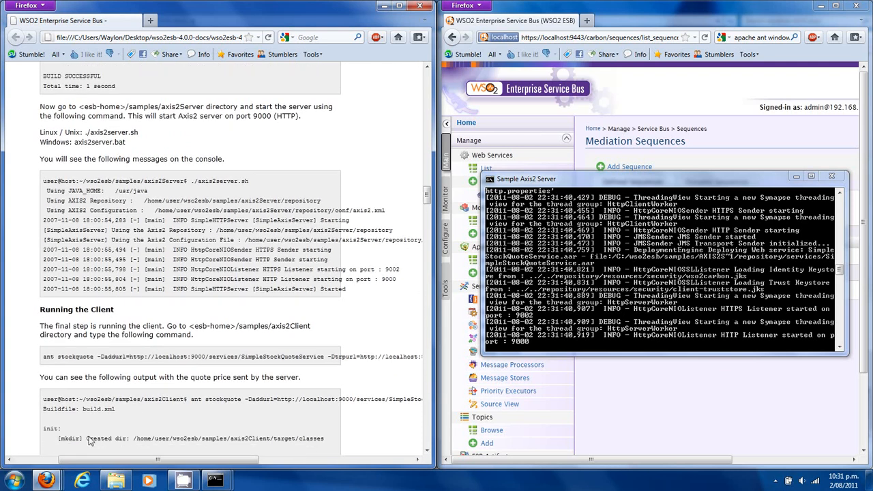
Open a second administrator Command Prompt and change into C:\wso2esb\samples\axis2Client
left_click(11, 481)
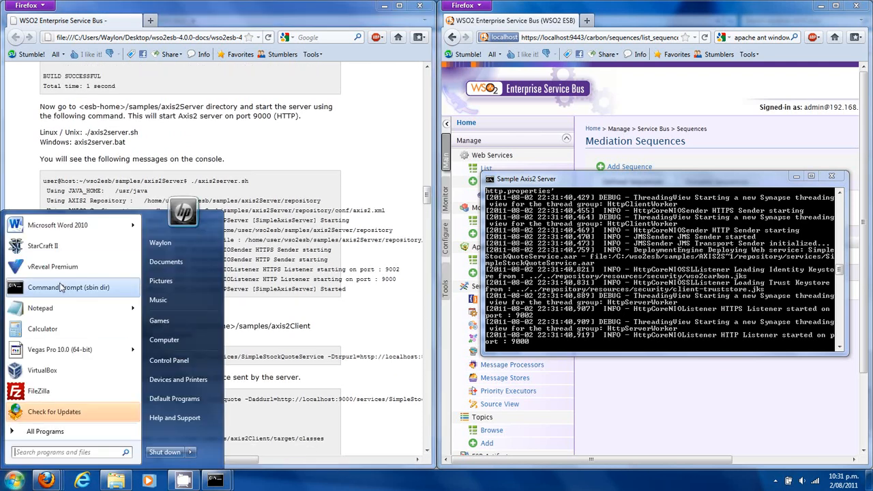
mouse_move(259, 252)
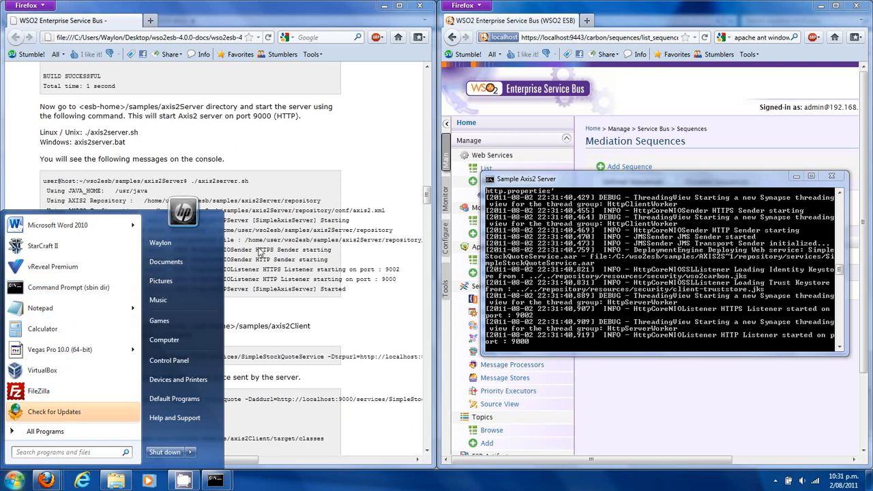
mouse_move(159, 320)
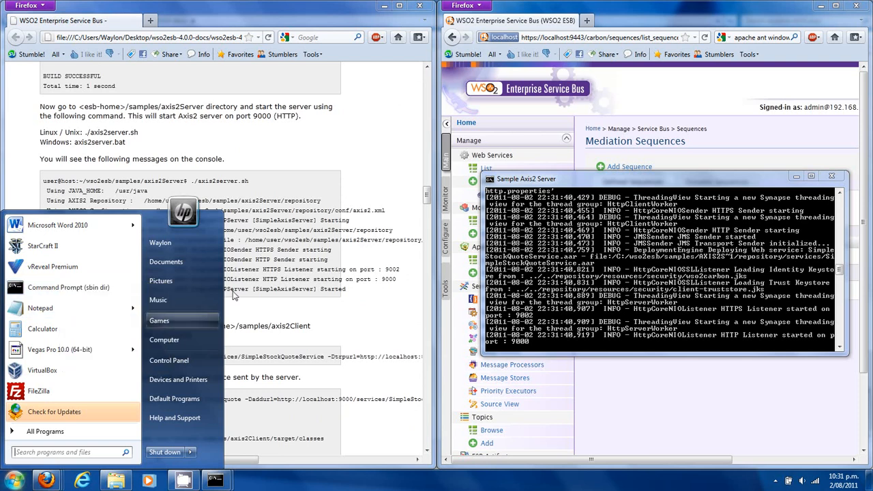
left_click(69, 287)
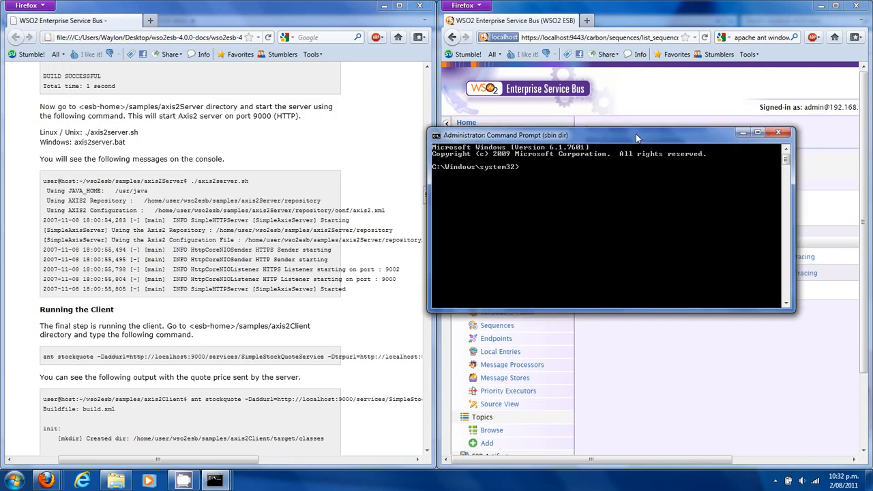
type("cd \\")
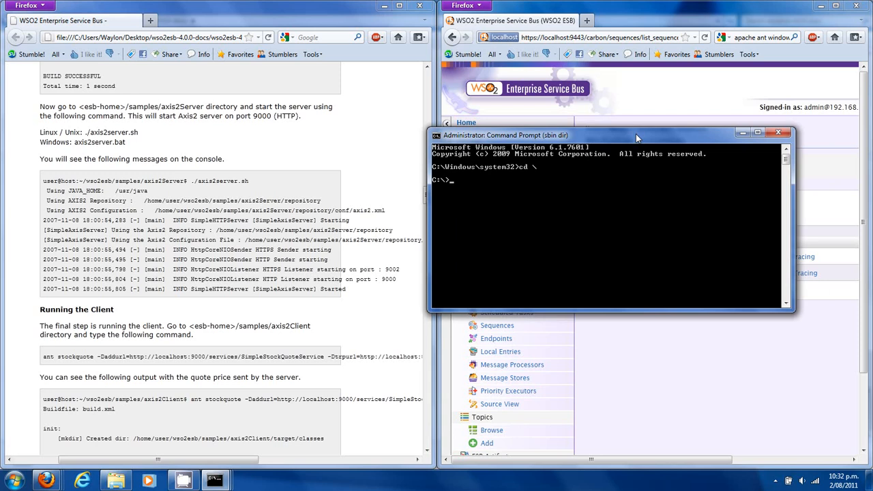
type("cd wso2esb")
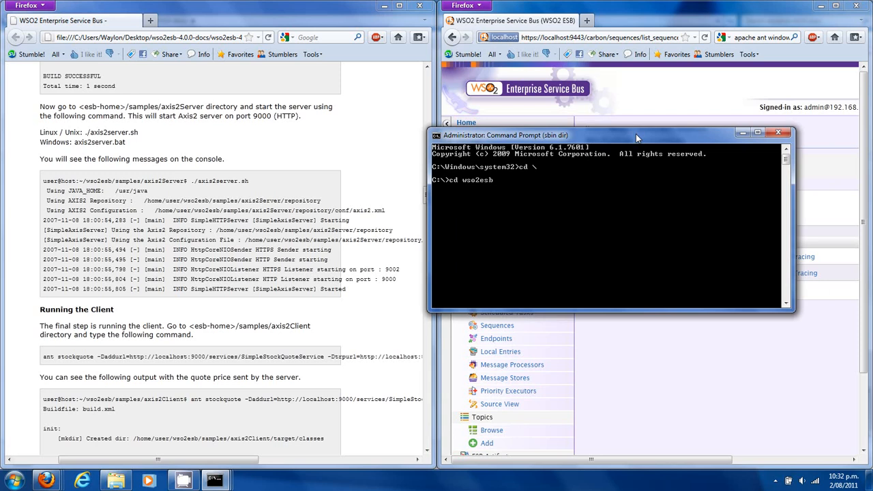
type("\\sa")
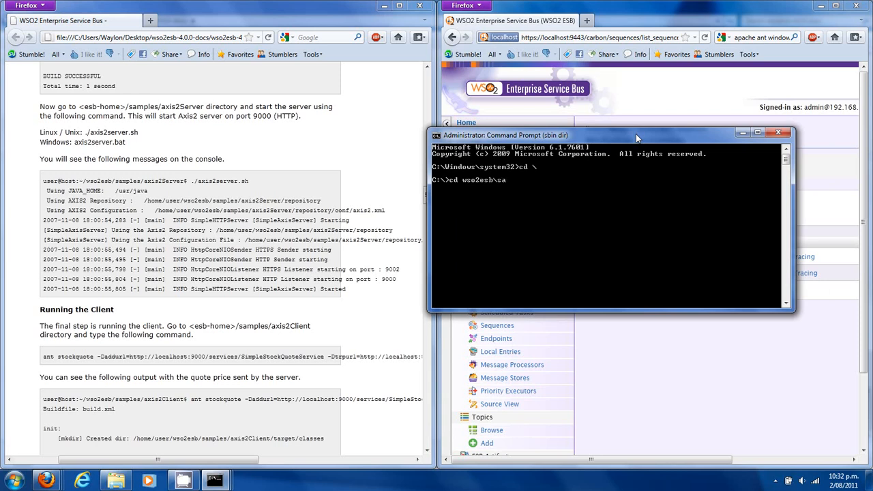
type("mples\\a")
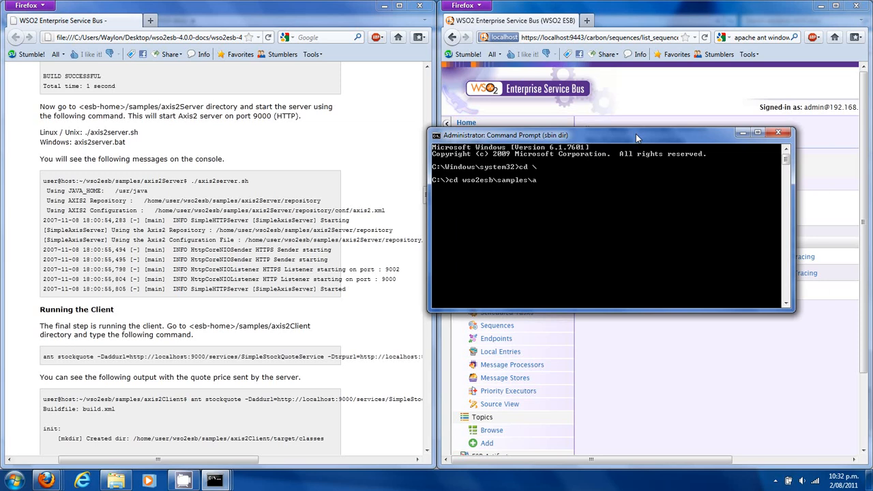
key("Return")
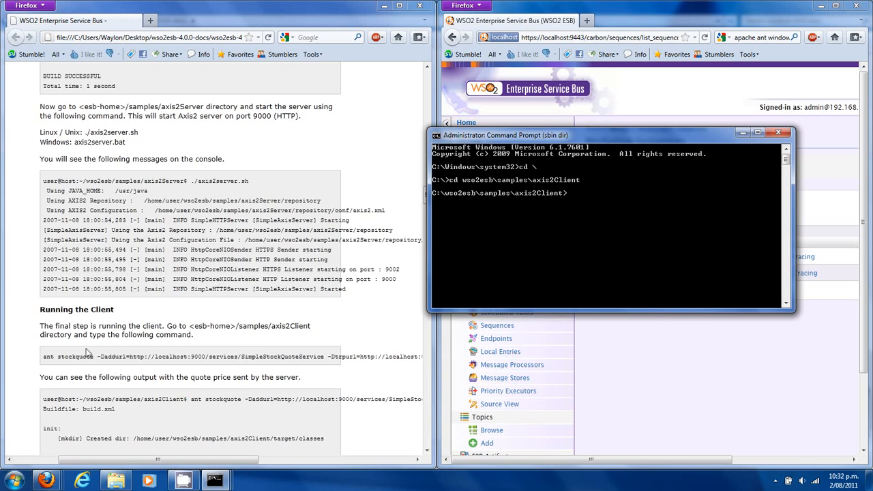
mouse_move(44, 362)
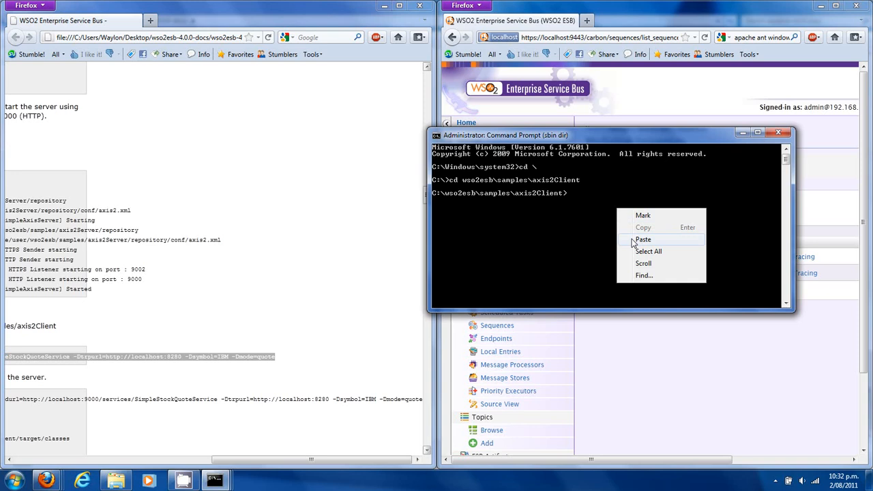
Paste and run ant stockquote, returning a stock price of about 180.62
left_click(643, 239)
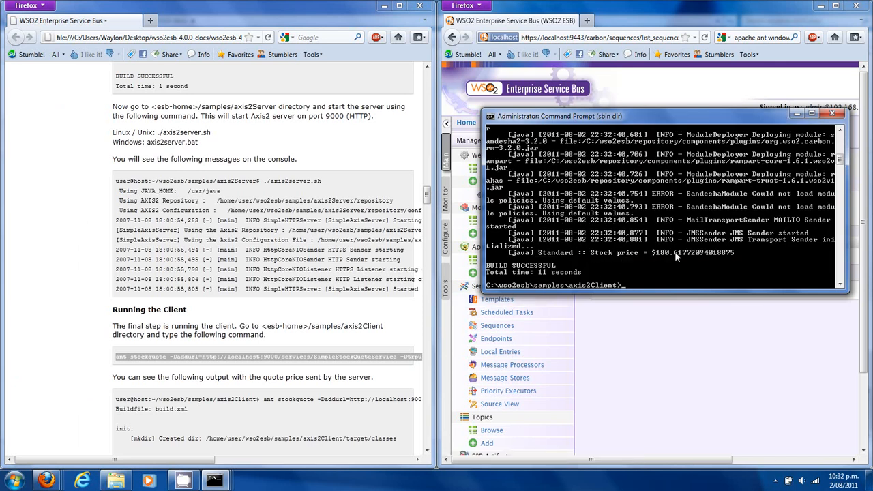
Scroll the guide down to its 'Monitoring the Mediation' section
scroll("down", 3)
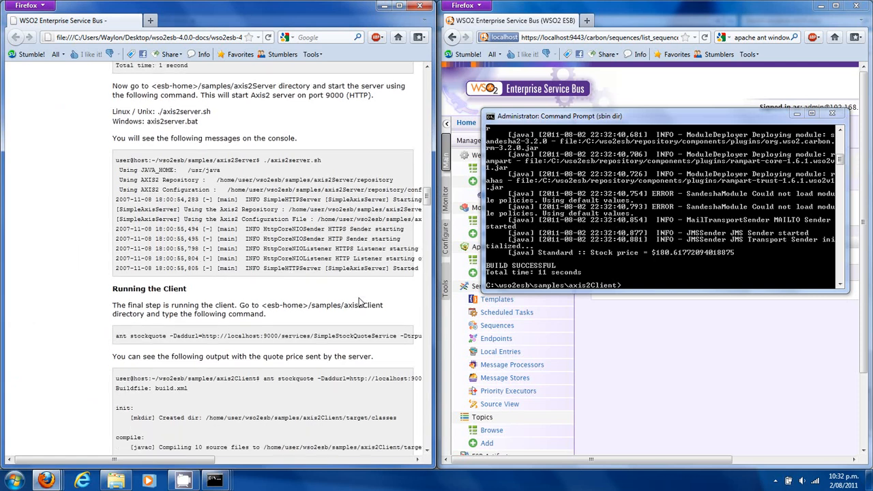
scroll("down", 3)
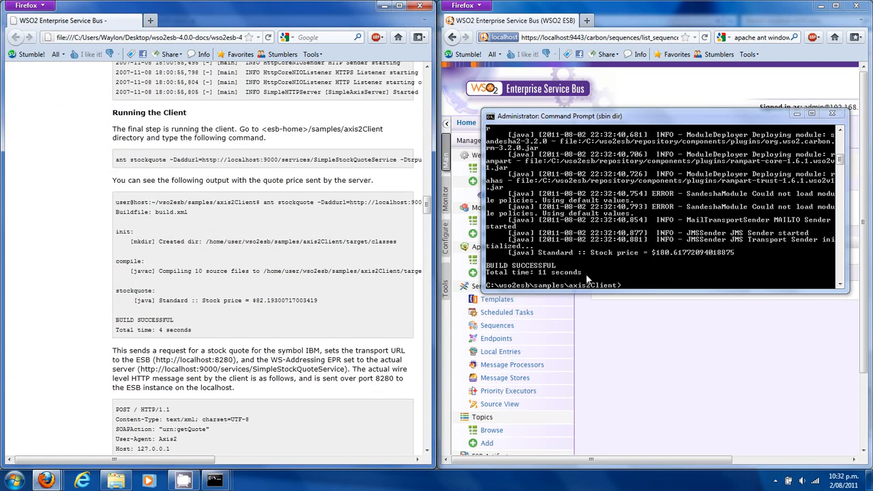
scroll("down", 3)
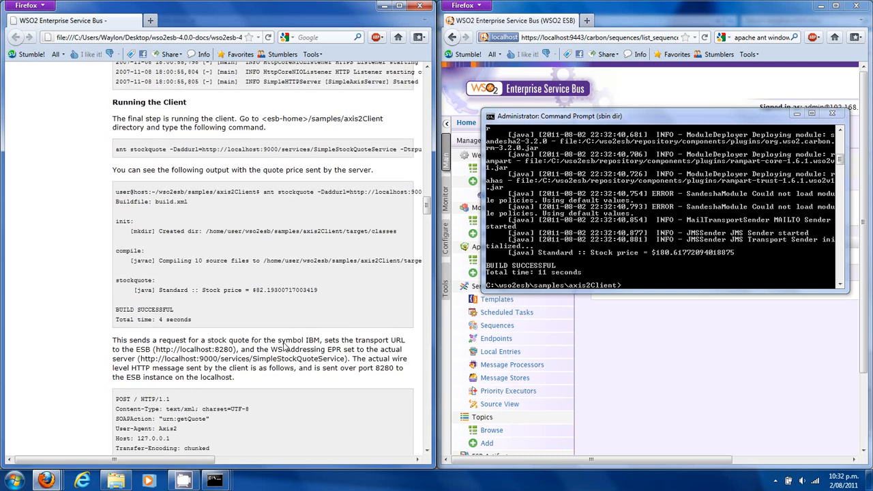
scroll("down", 3)
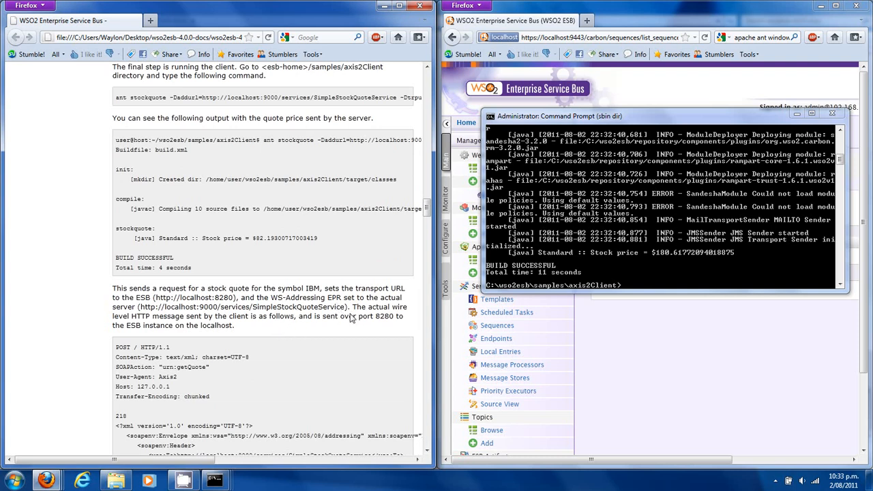
scroll("down", 3)
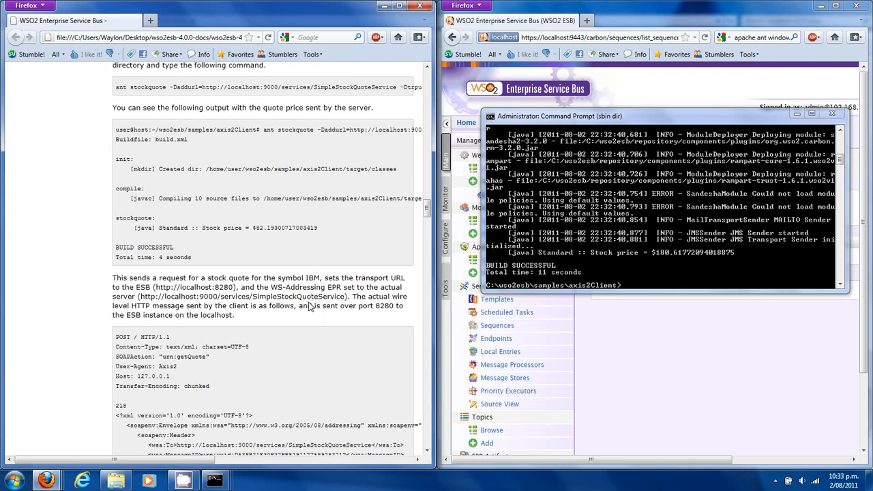
scroll("down", 3)
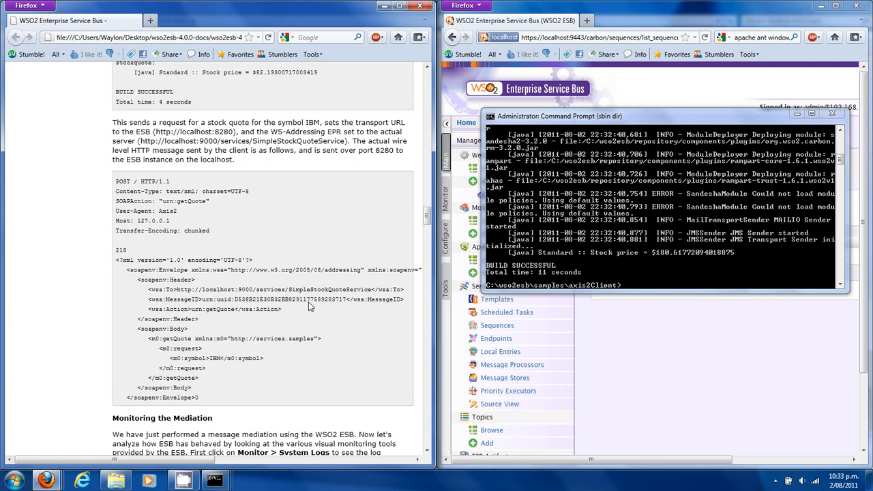
scroll("down", 3)
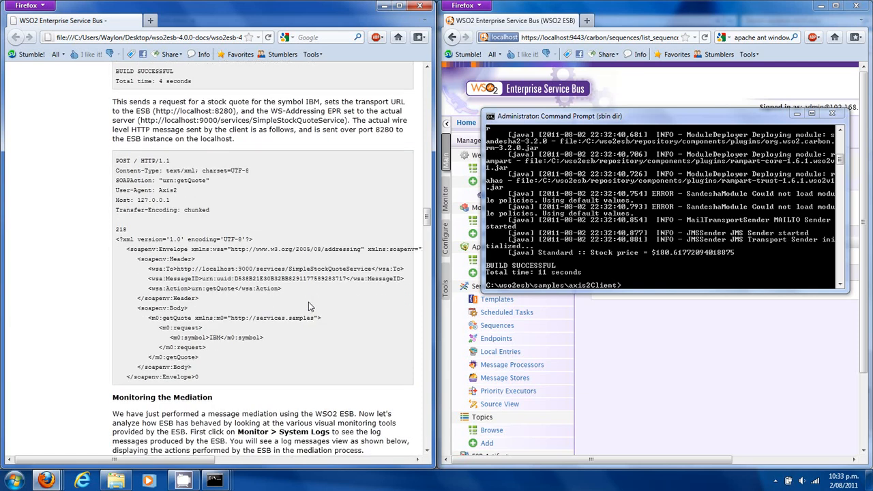
scroll("down", 3)
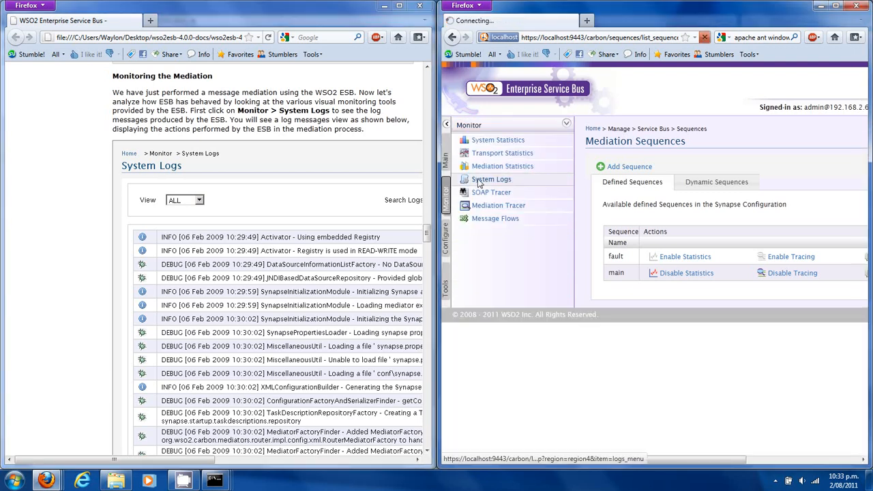
View the wso2carbon.log entries under Monitor > System Logs, scrolling through the DEBUG messages
left_click(491, 179)
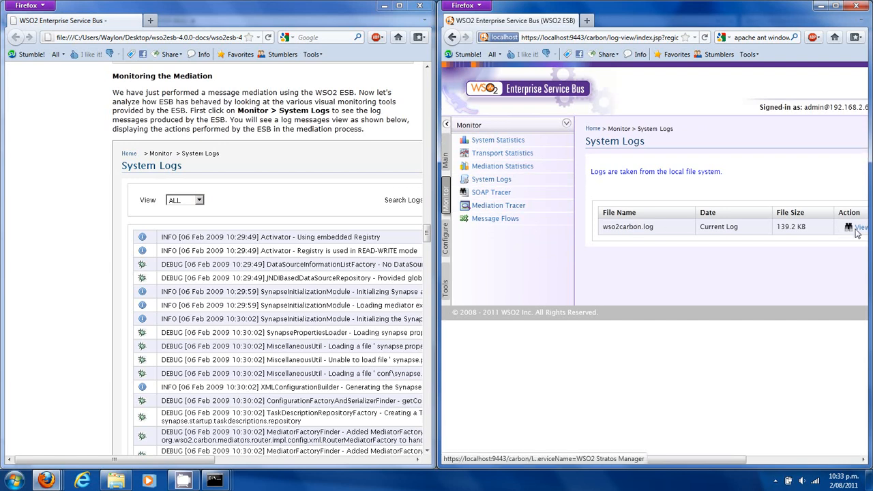
left_click(861, 227)
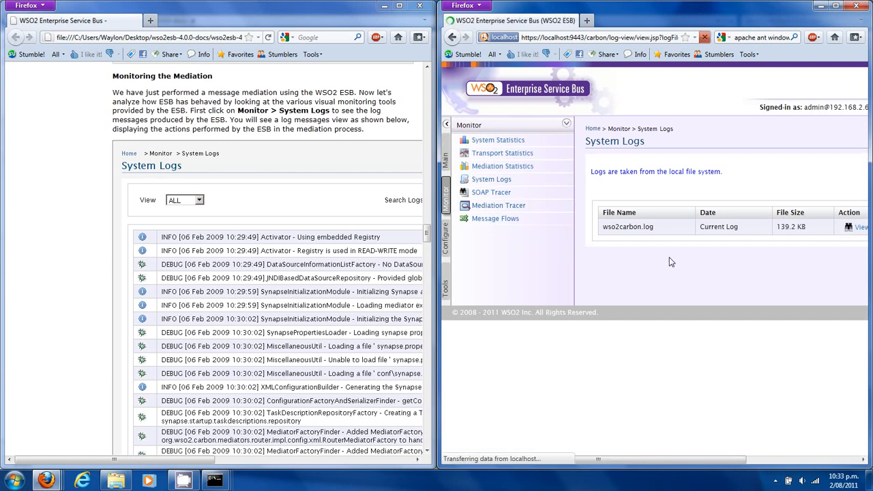
left_click(862, 226)
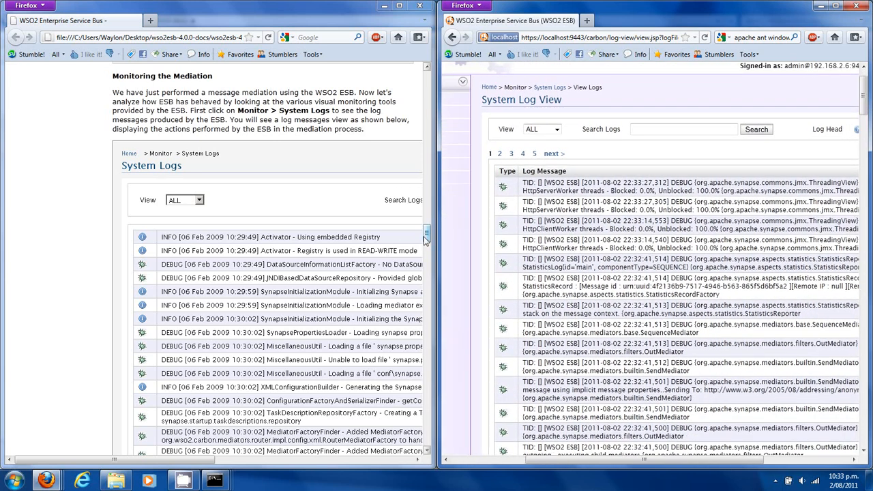
scroll("down", 3)
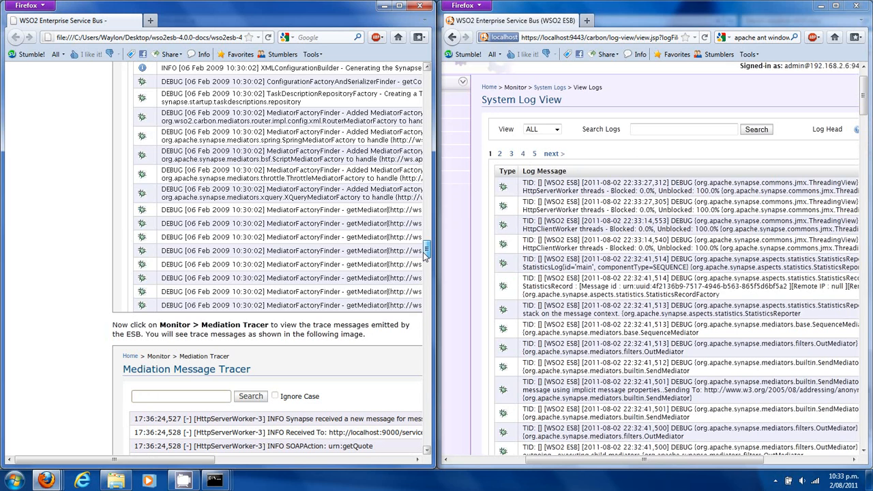
scroll("up", 3)
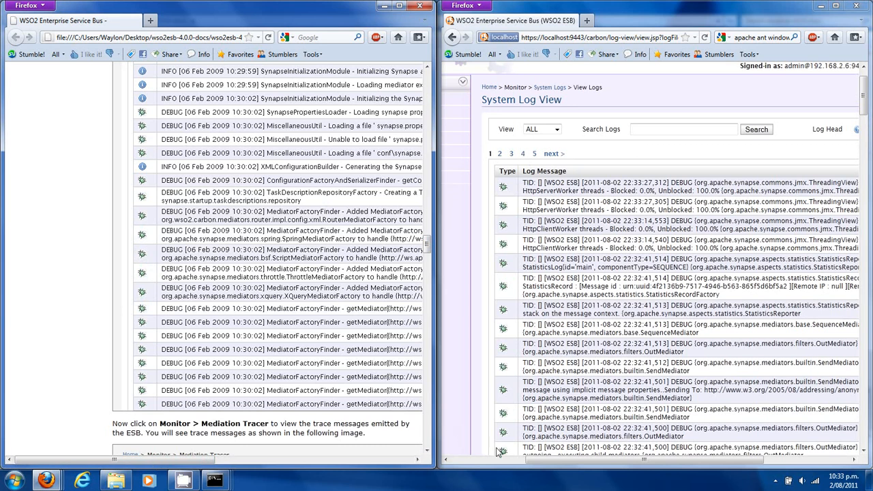
Open Monitor > Mediation Tracer and scroll through the getQuote request and response traces
left_click(469, 83)
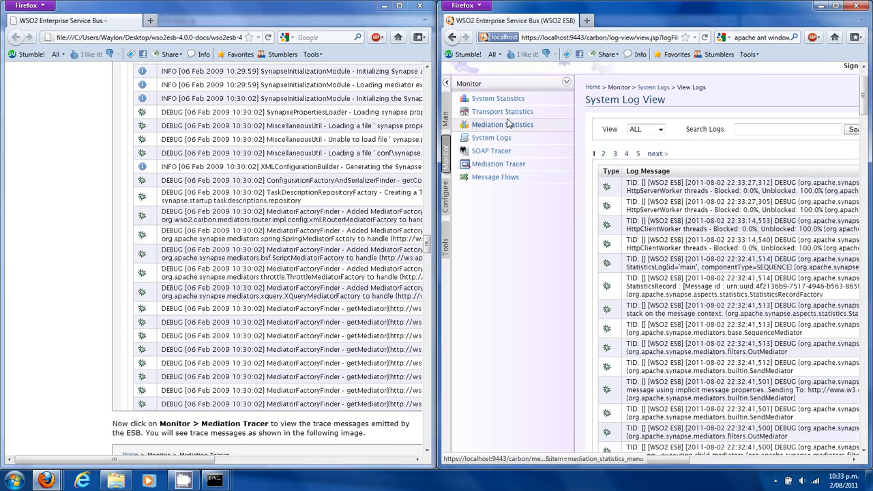
left_click(498, 164)
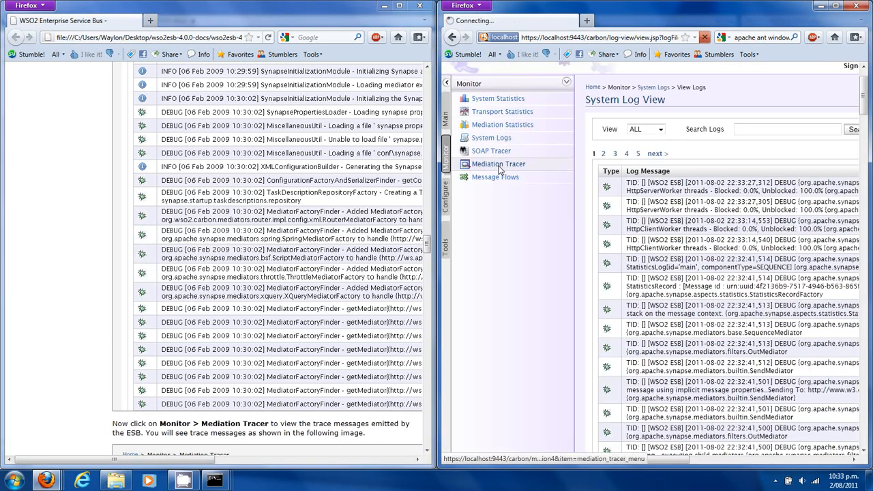
left_click(498, 164)
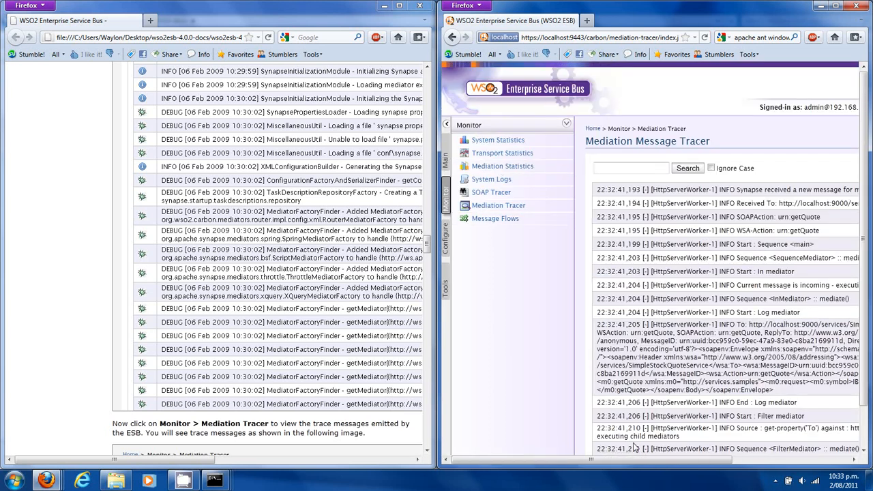
left_click(448, 124)
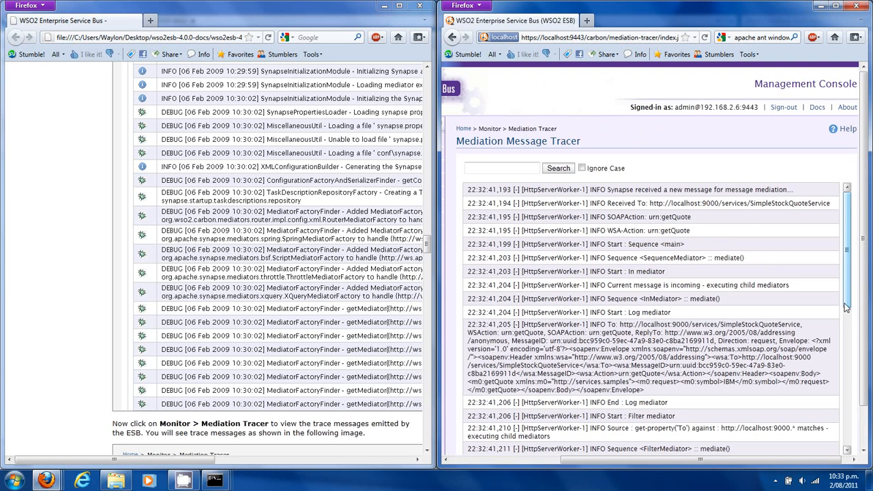
scroll("down", 3)
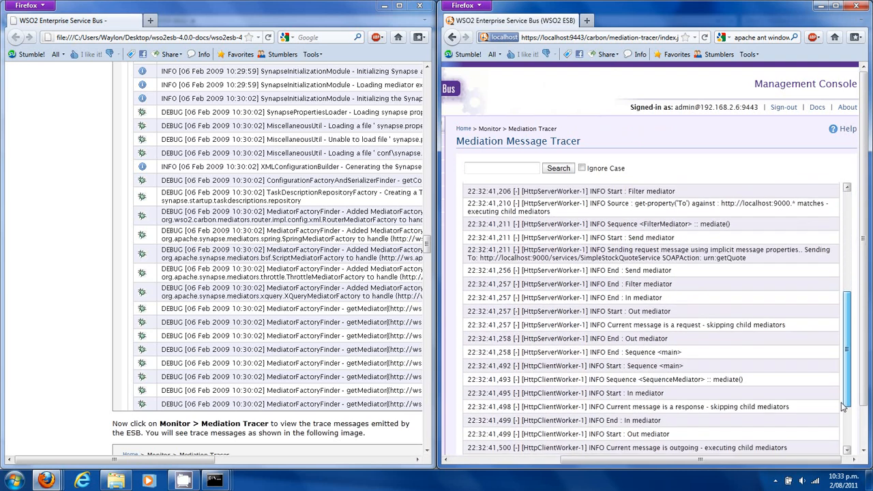
scroll("down", 3)
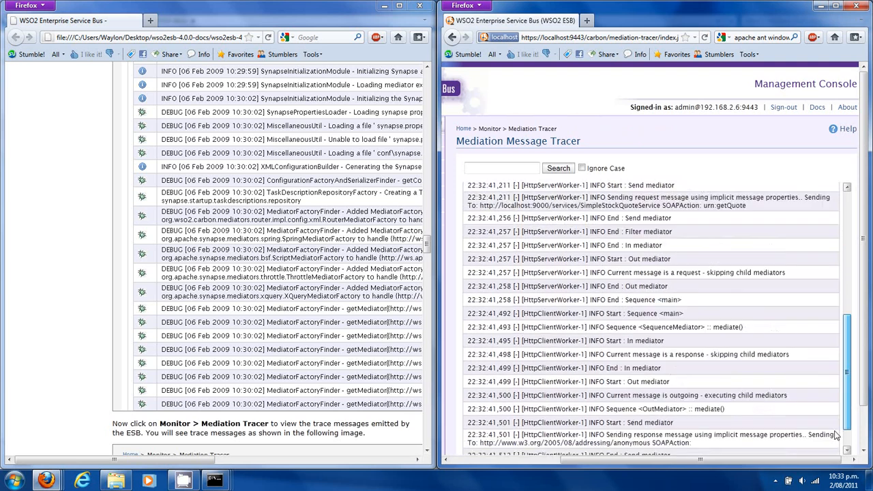
scroll("up", 3)
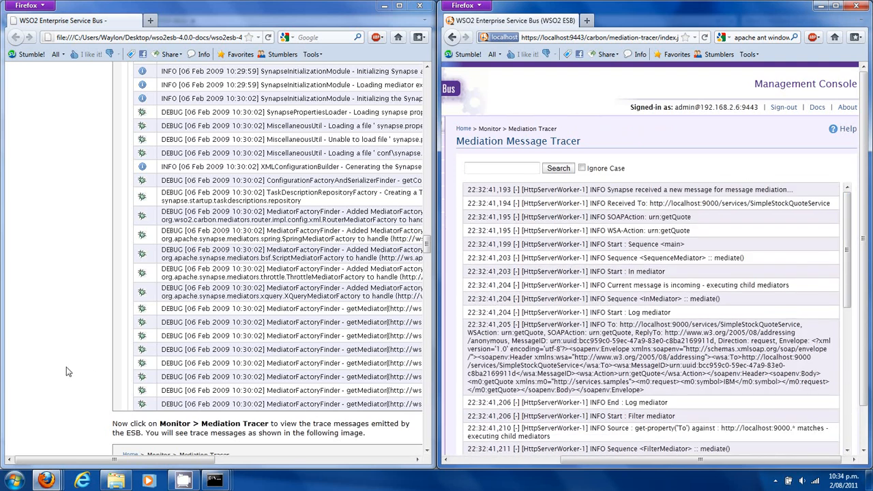
scroll("down", 3)
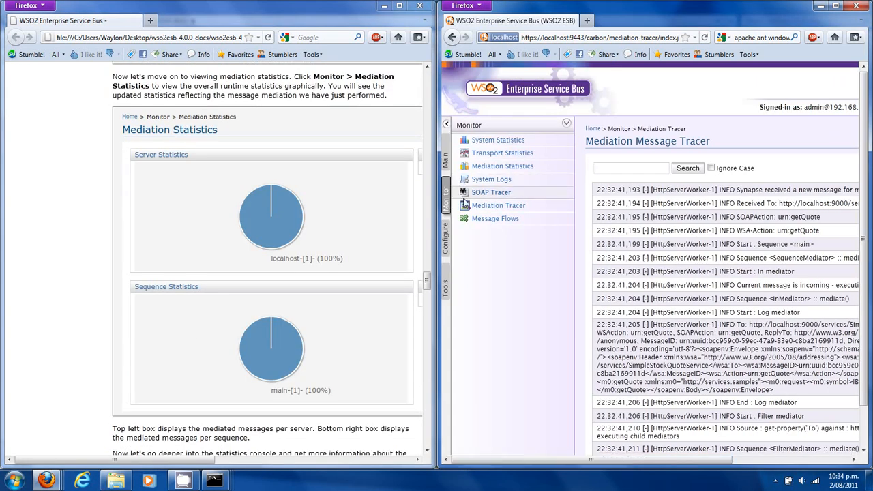
mouse_move(503, 153)
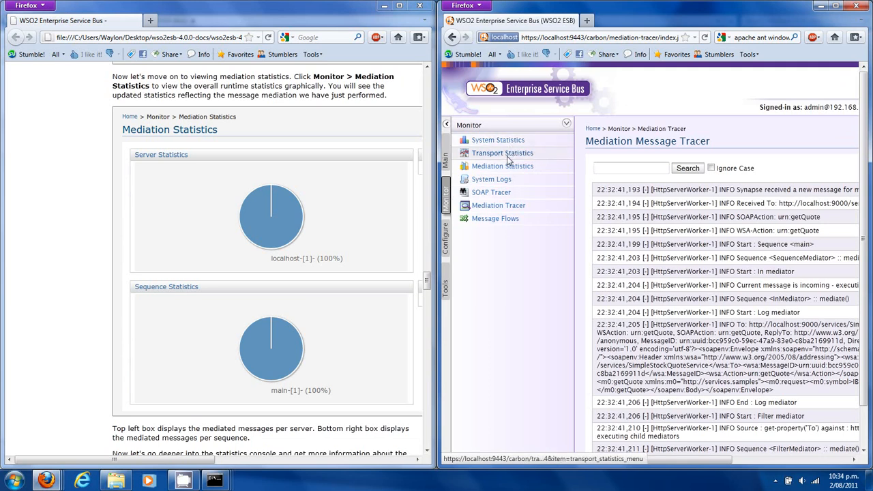
Open Monitor > Mediation Statistics to see the localhost server and main sequence pie charts
left_click(503, 153)
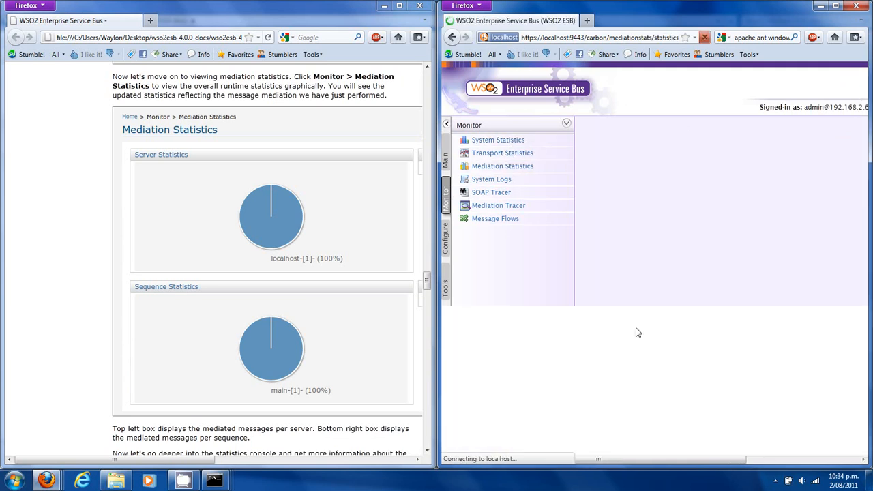
left_click(503, 166)
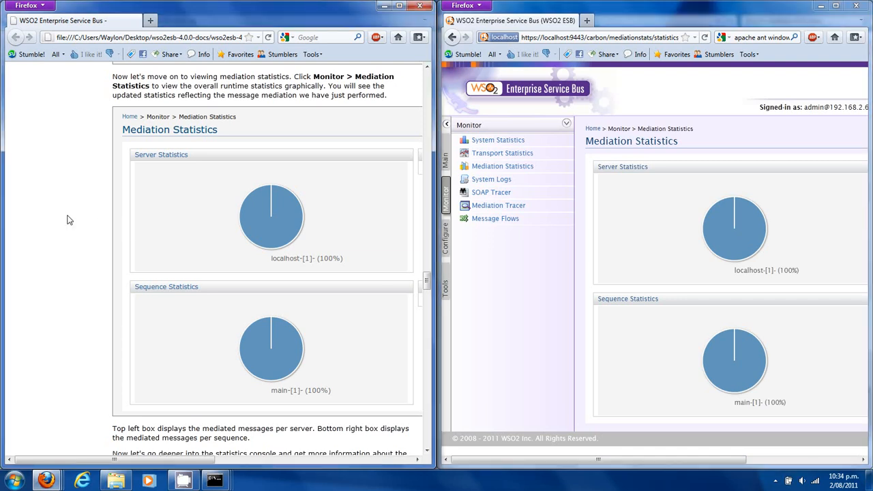
scroll("down", 3)
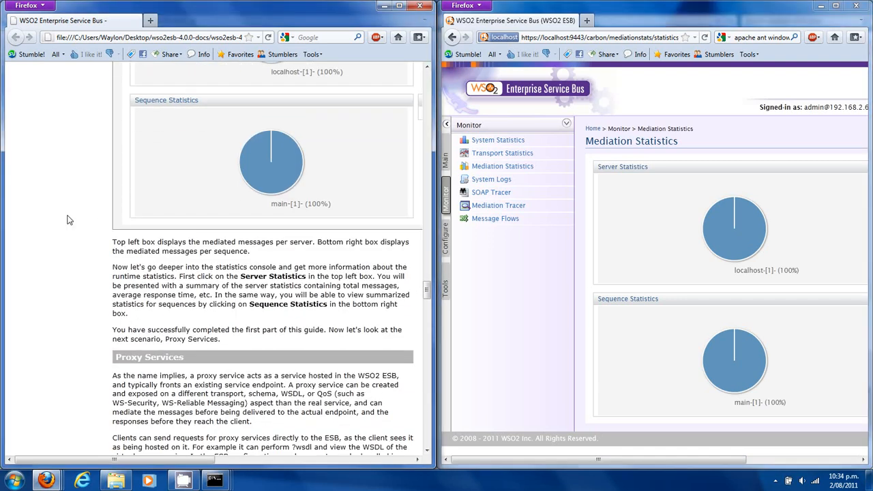
mouse_move(399, 266)
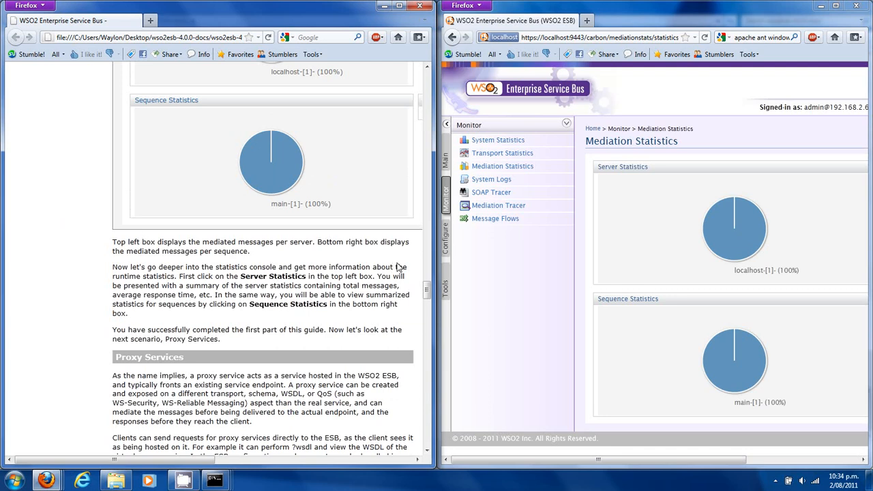
mouse_move(498, 140)
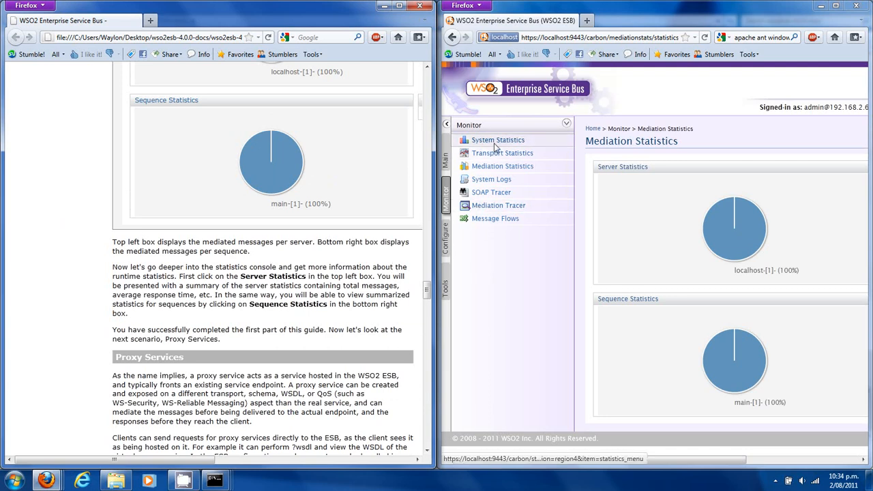
mouse_move(491, 178)
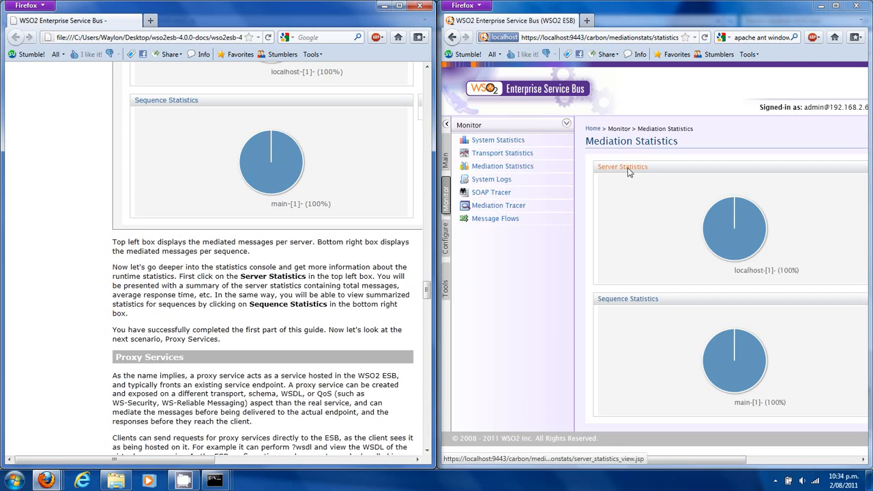
Open Server Statistics: one message in and out, averaging 289 ms and 9 ms
left_click(623, 167)
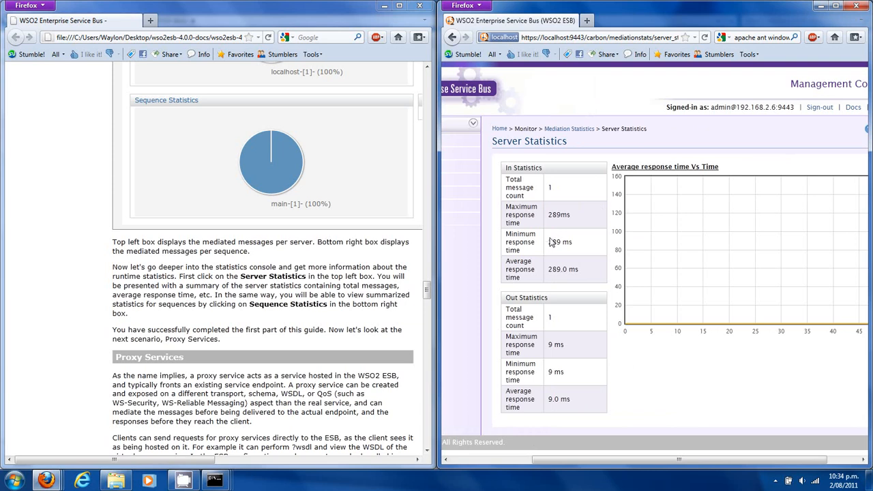
mouse_move(426, 348)
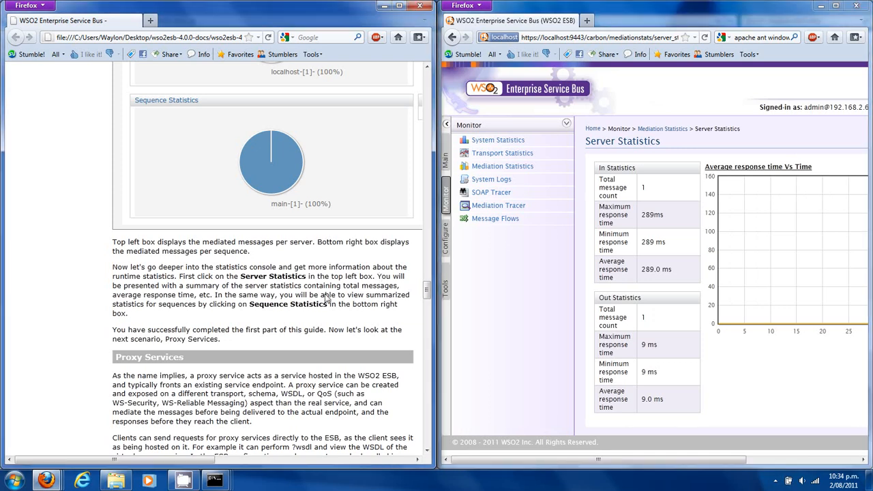
mouse_move(513, 385)
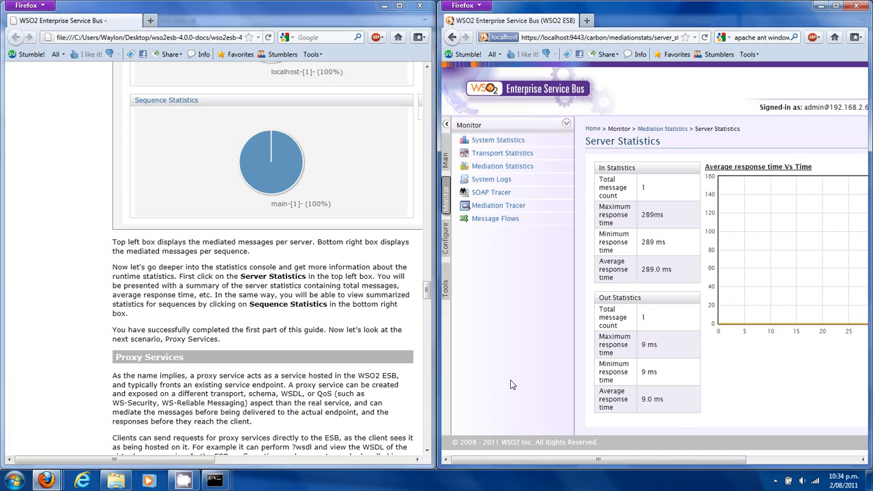